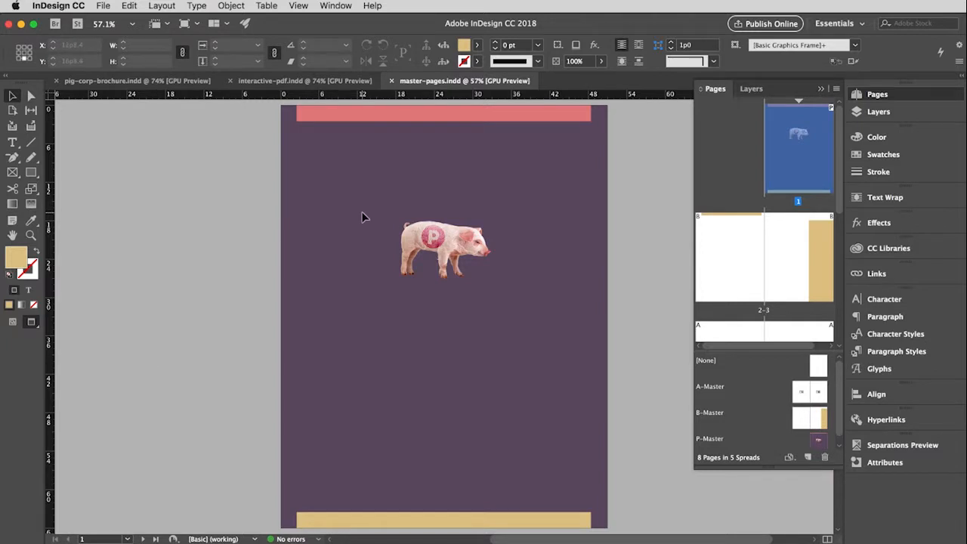
mouse_move(801, 179)
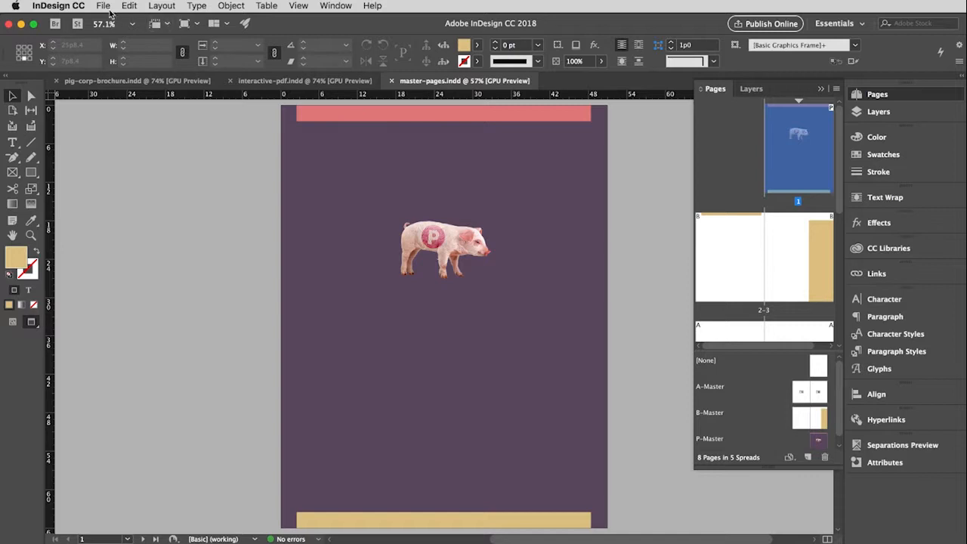
Step: Export the document as master-pages.pdf, keeping the Adobe PDF (Print) format
left_click(103, 6)
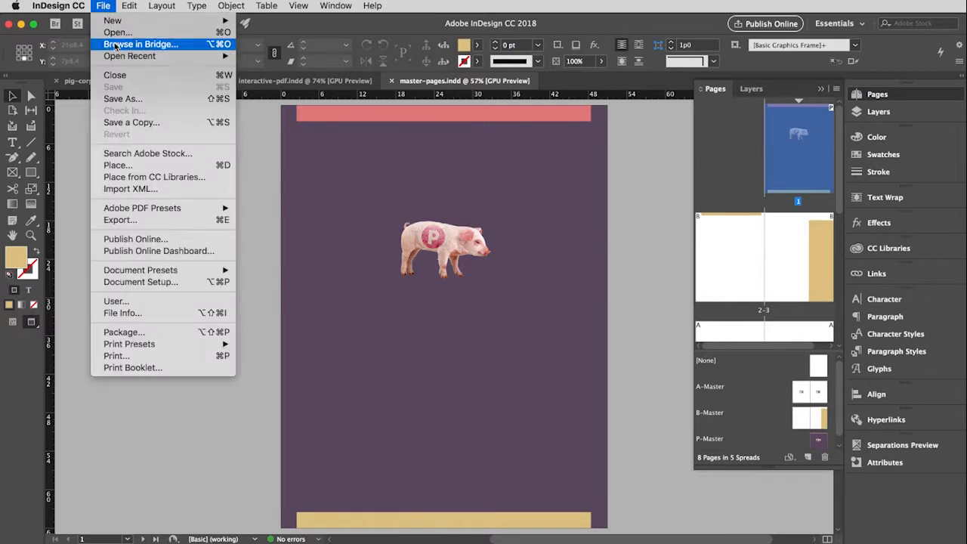
mouse_move(160, 220)
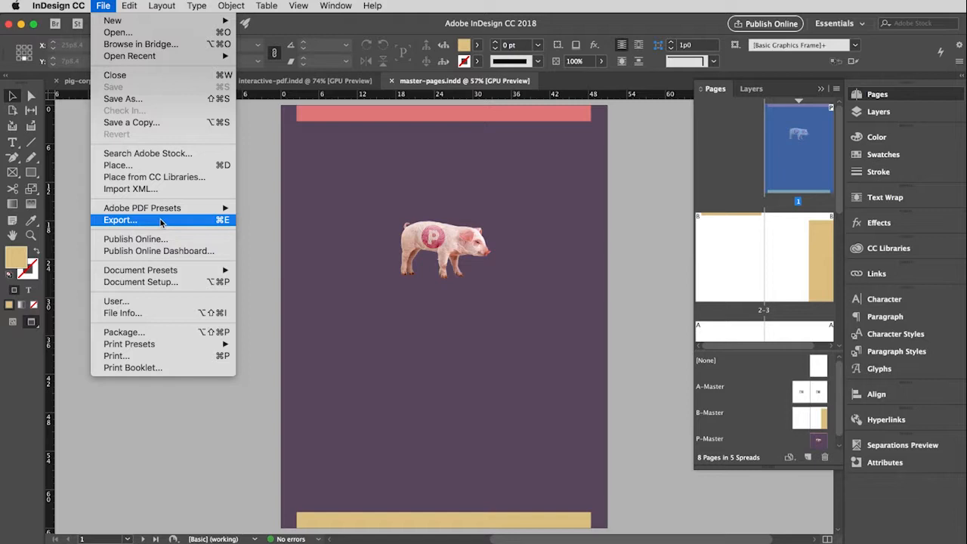
left_click(119, 221)
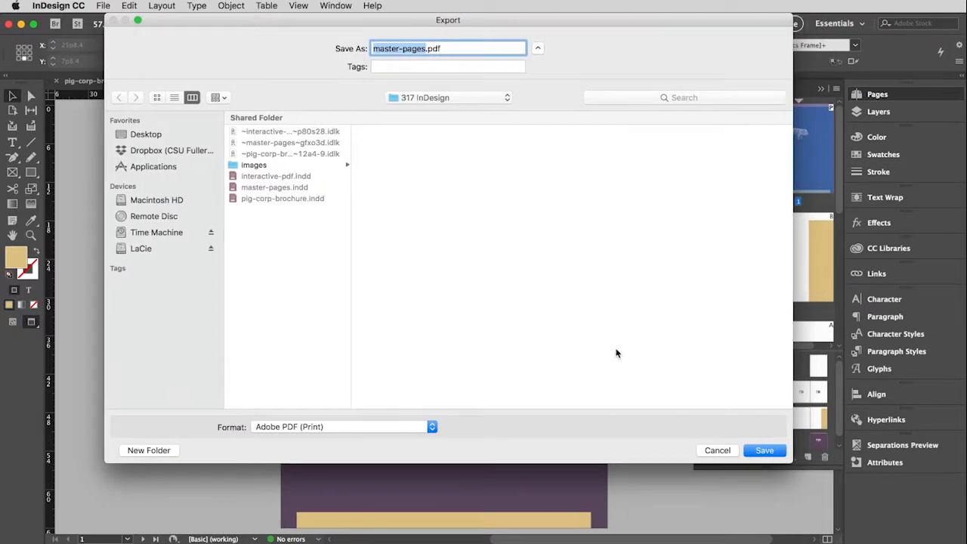
mouse_move(330, 451)
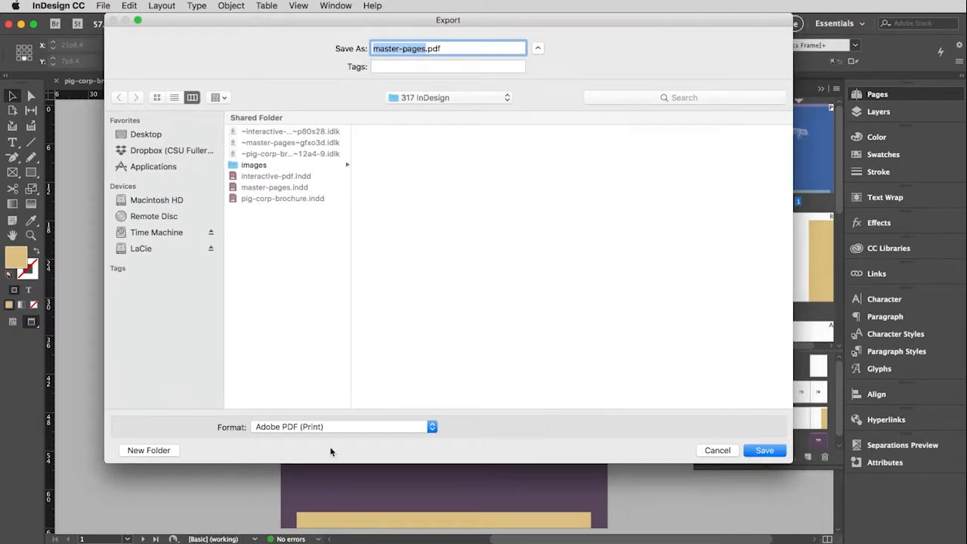
mouse_move(242, 435)
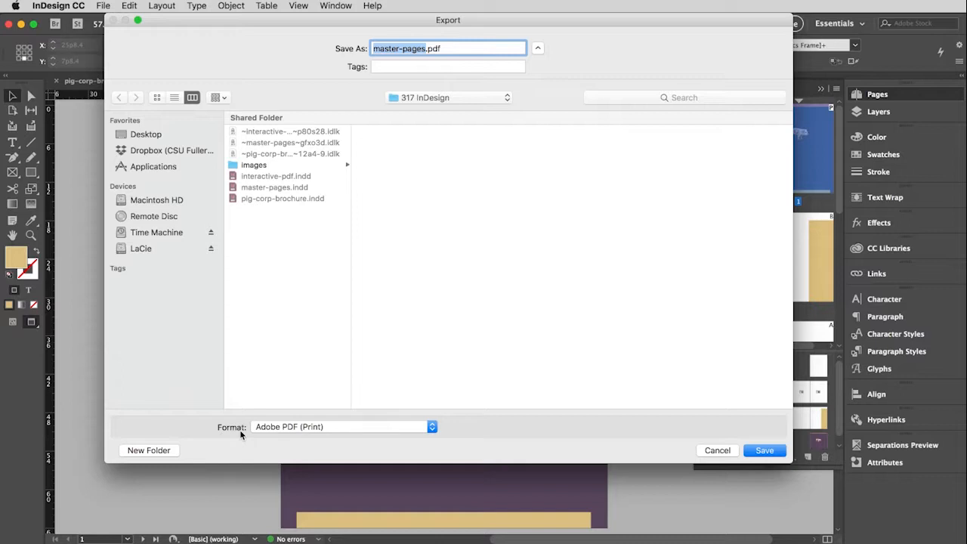
mouse_move(257, 431)
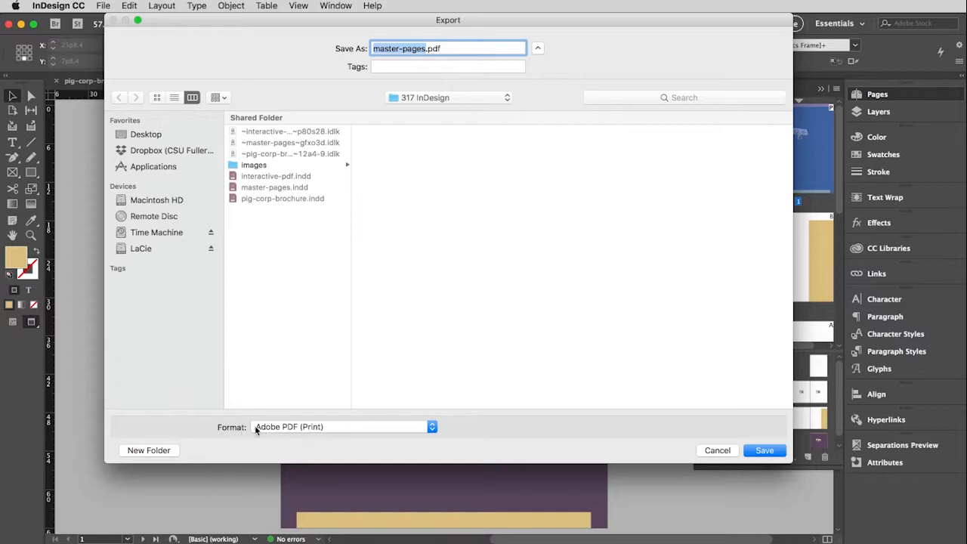
mouse_move(316, 429)
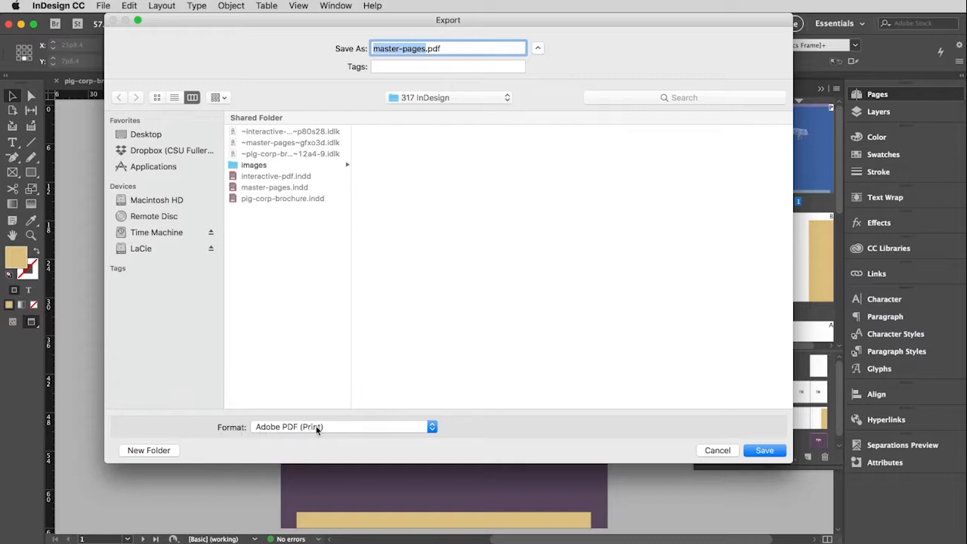
mouse_move(363, 429)
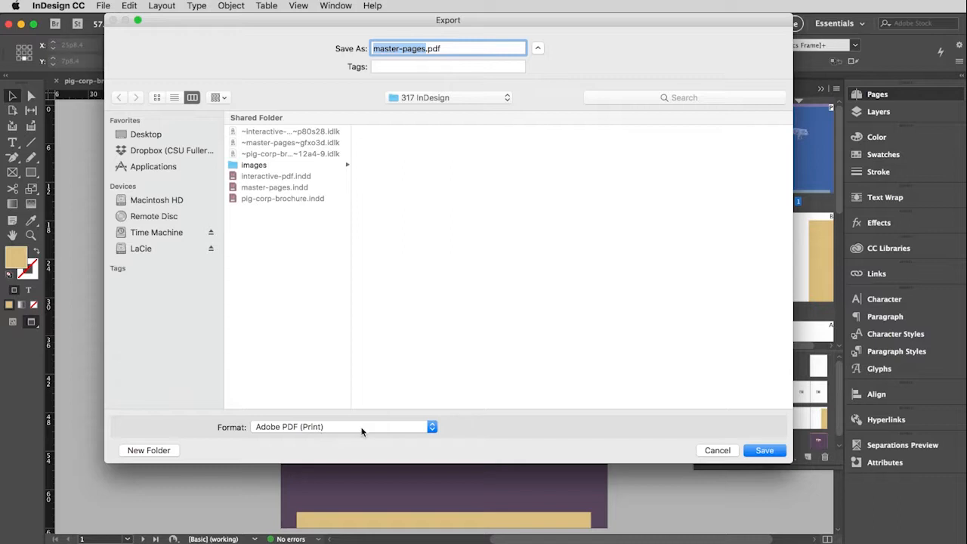
left_click(345, 426)
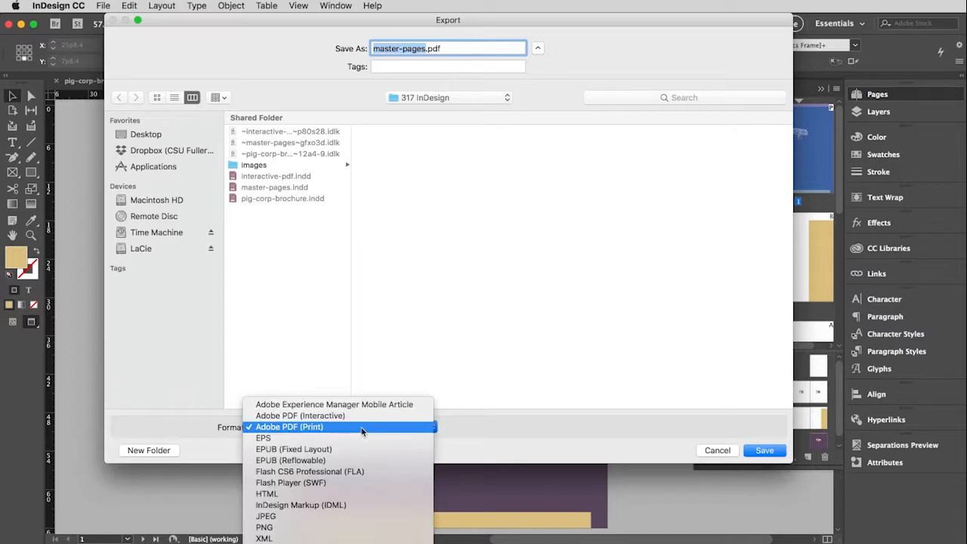
mouse_move(338, 416)
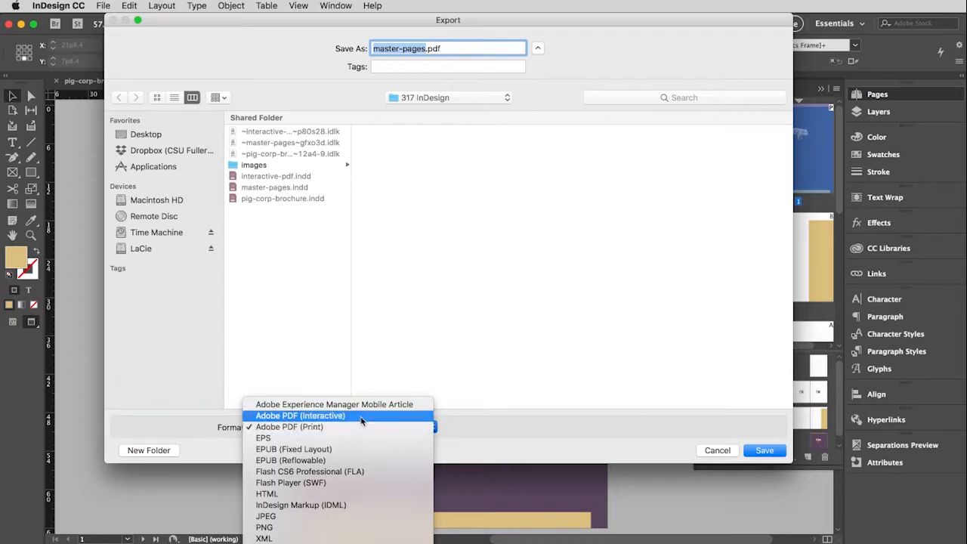
mouse_move(291, 426)
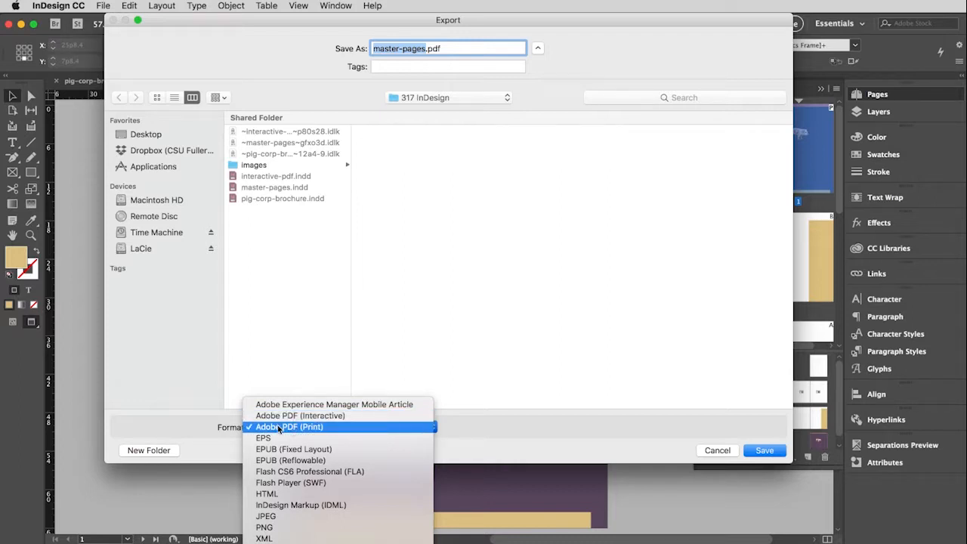
left_click(288, 426)
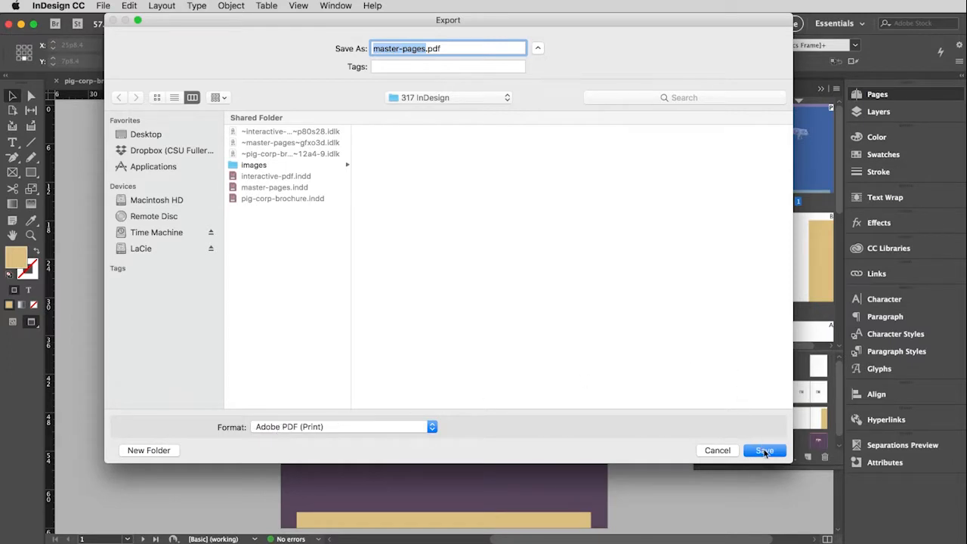
Step: Save the export name and set the High Quality Print export to output all pages as spreads
left_click(765, 450)
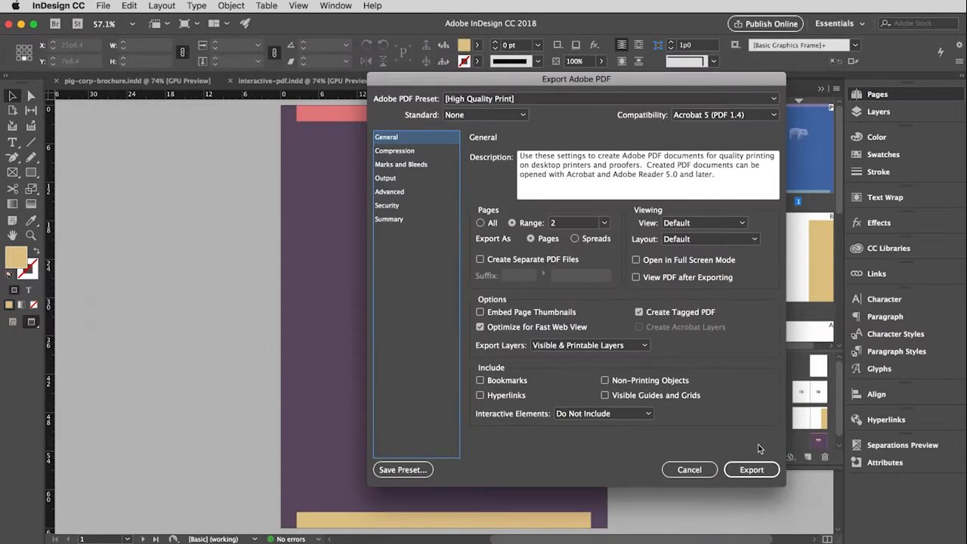
left_click_drag(577, 79, 420, 71)
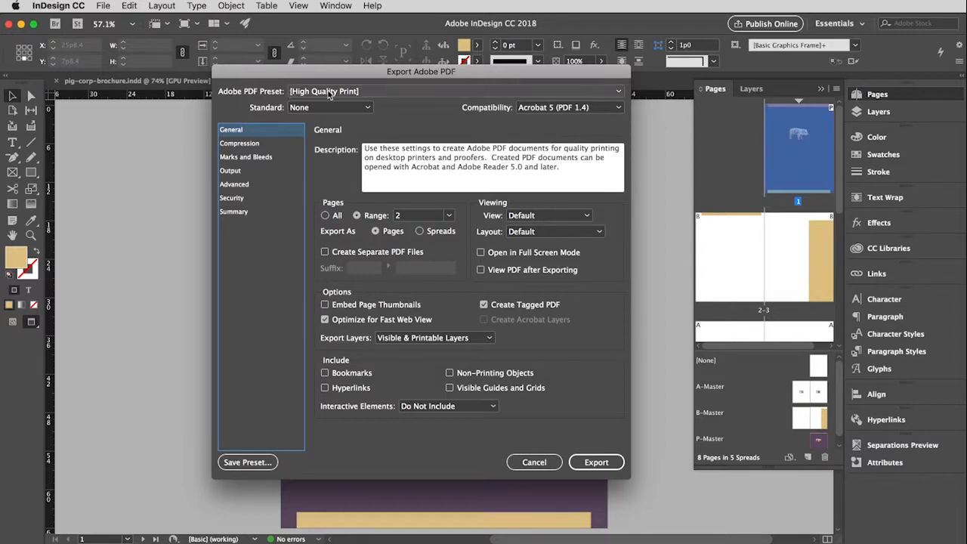
mouse_move(453, 210)
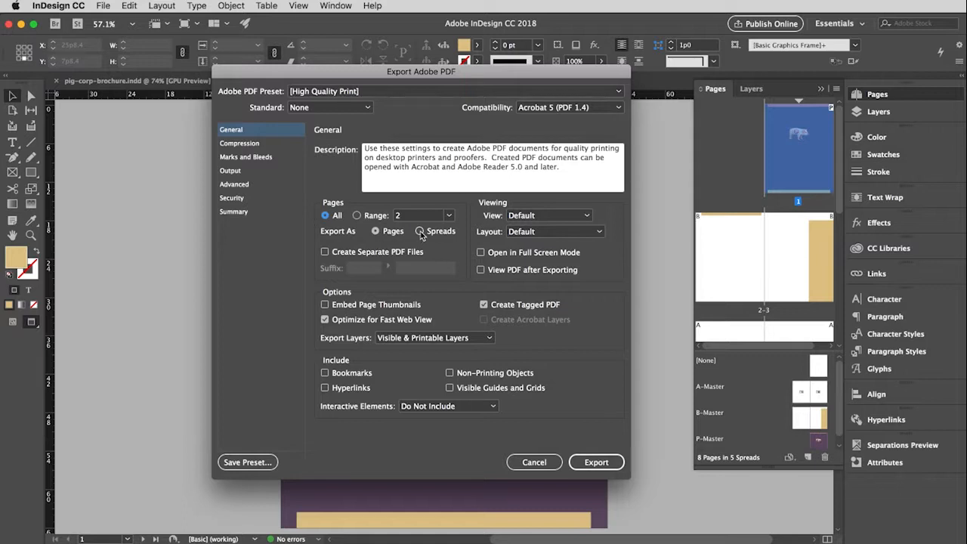
left_click(420, 229)
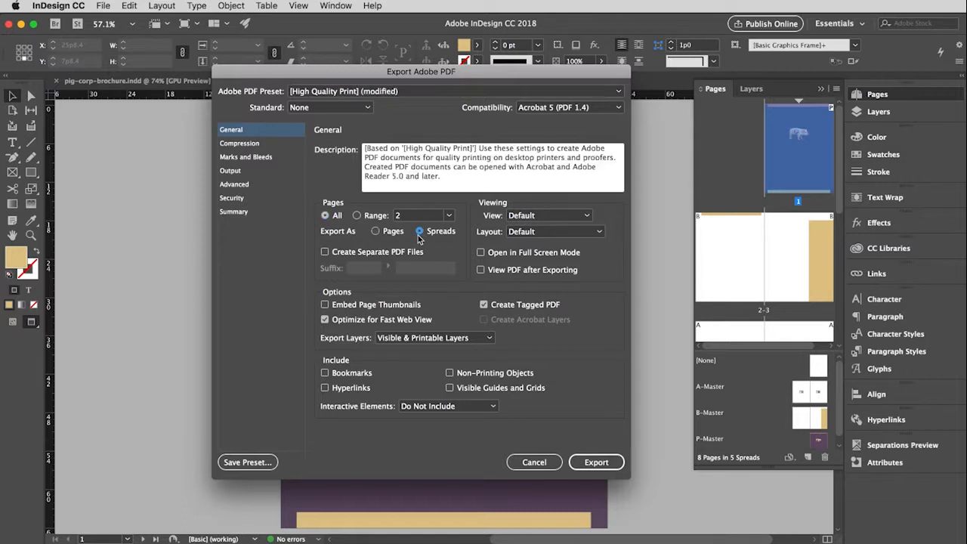
mouse_move(793, 257)
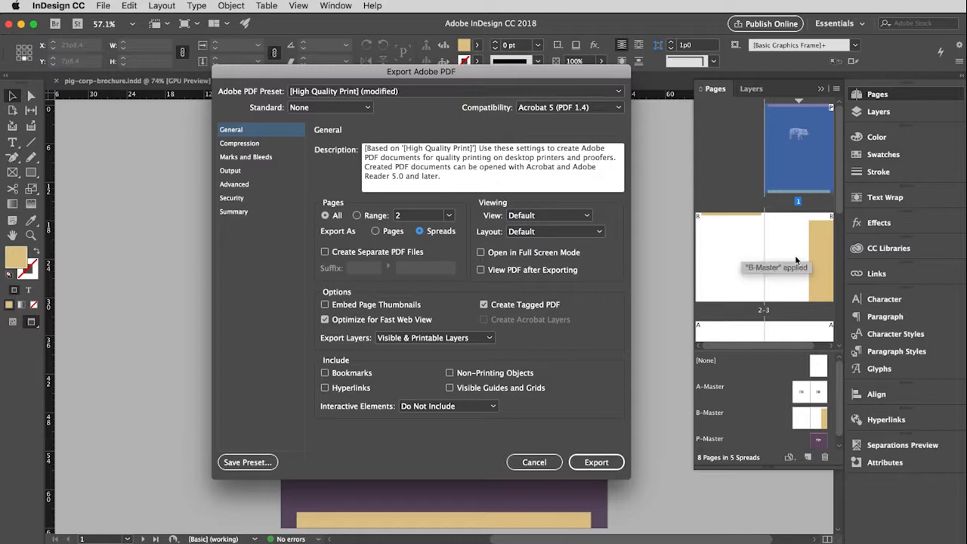
mouse_move(743, 249)
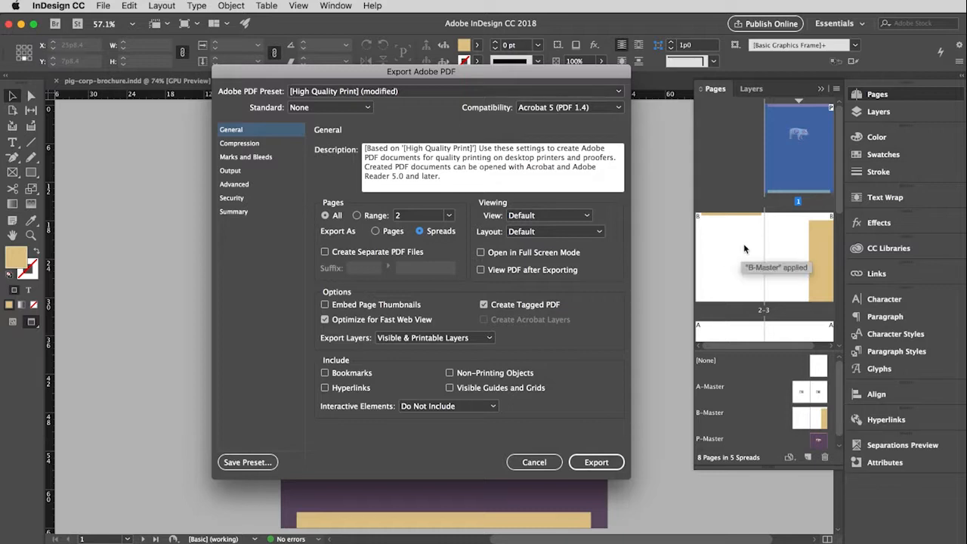
mouse_move(739, 251)
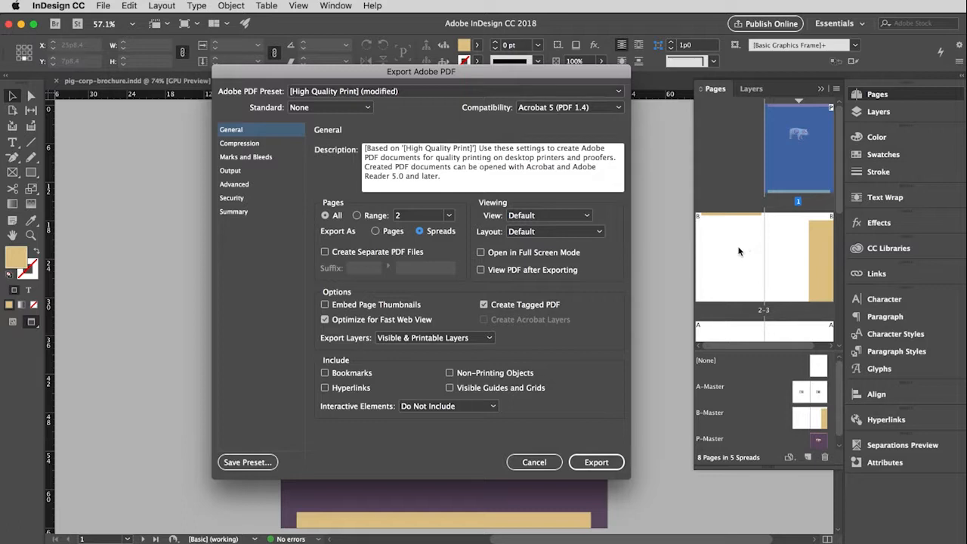
mouse_move(710, 269)
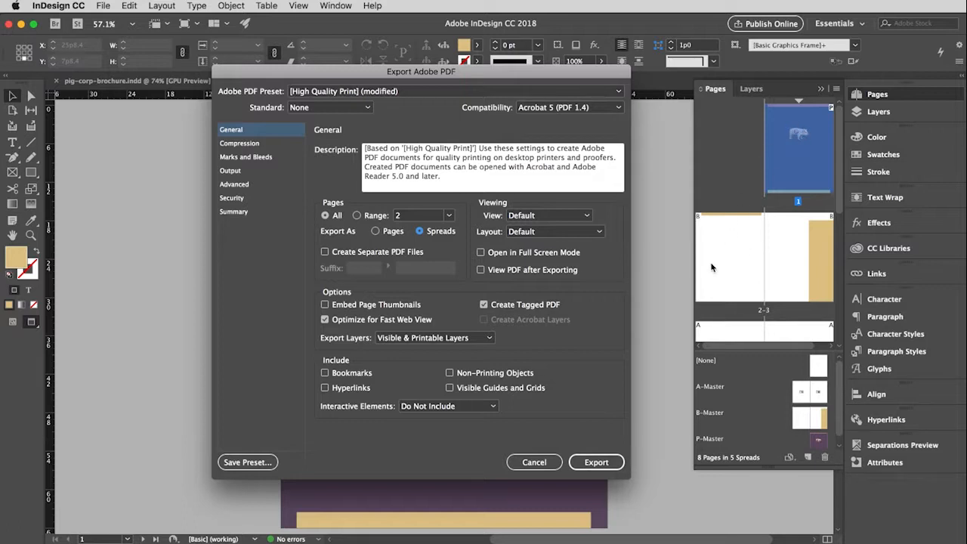
mouse_move(765, 300)
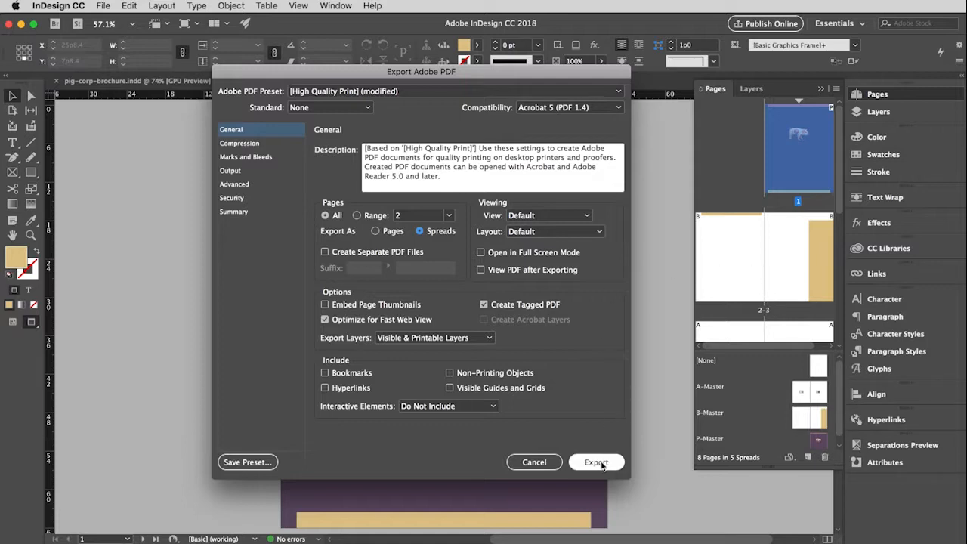
Step: Run the export, then open master-pages.pdf from the 317 InDesign folder in Preview
left_click(595, 462)
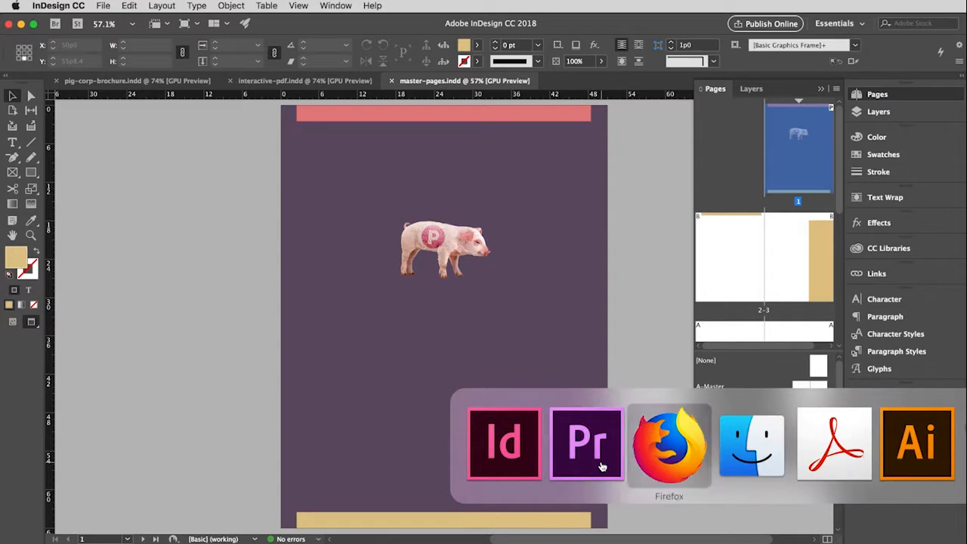
left_click(751, 444)
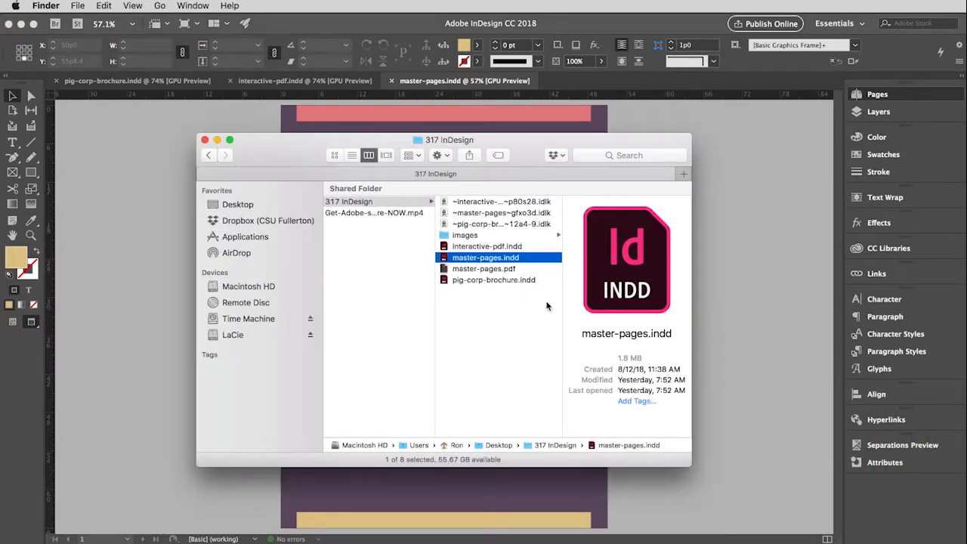
left_click(483, 269)
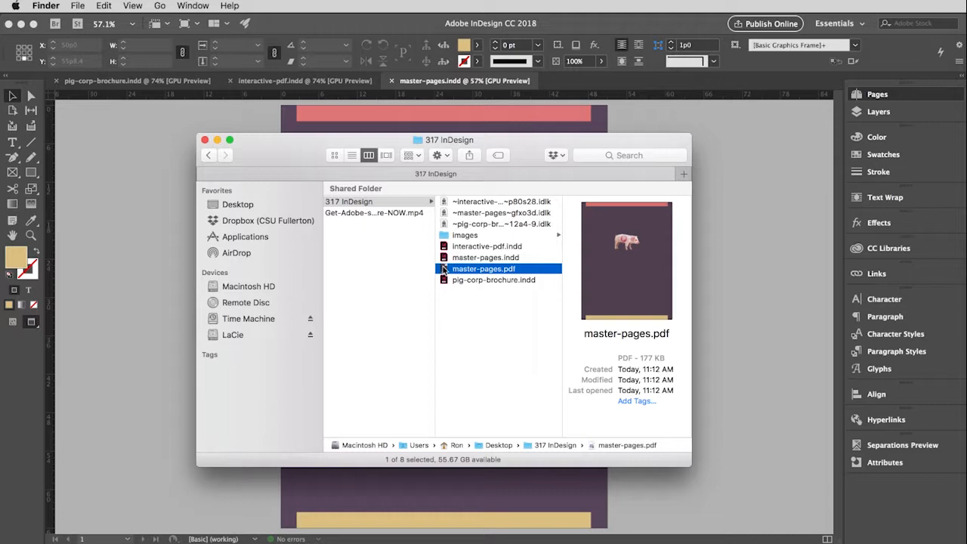
double_click(483, 269)
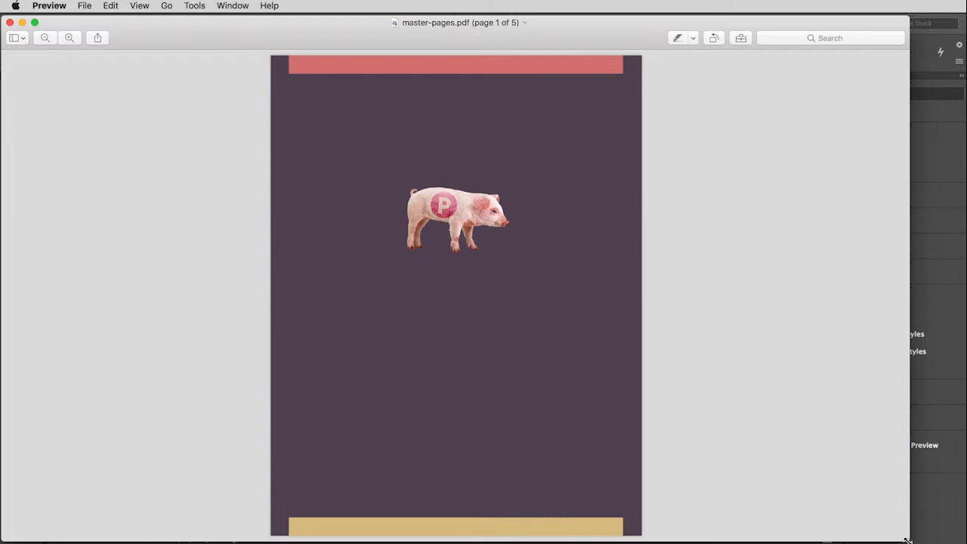
mouse_move(737, 363)
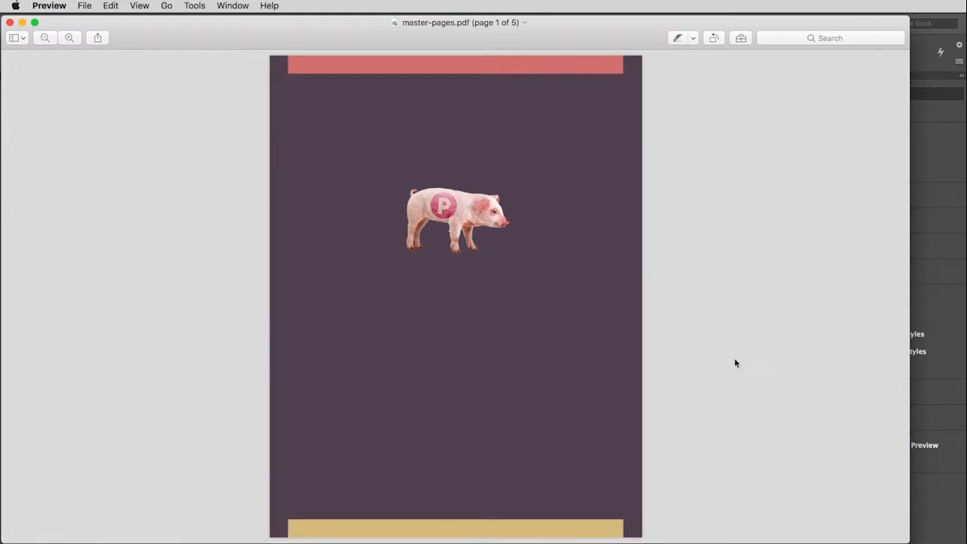
Step: Scroll through pages 2 and 3 of master-pages.pdf in Preview
scroll("down", 3)
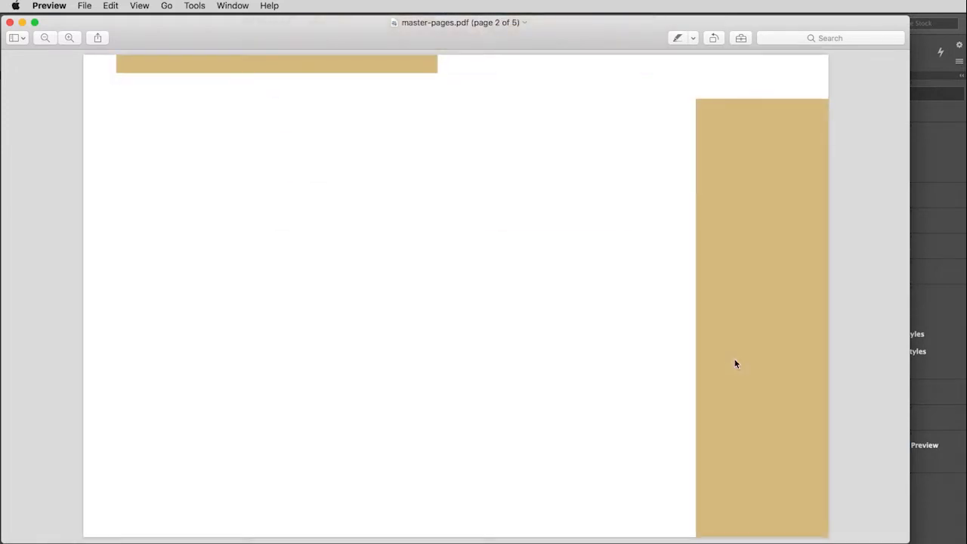
scroll("down", 3)
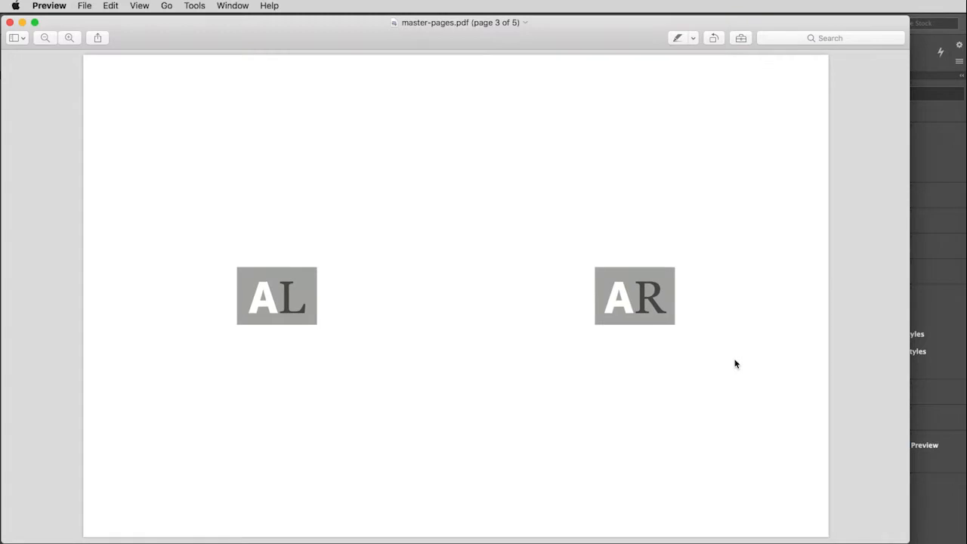
scroll("down", 3)
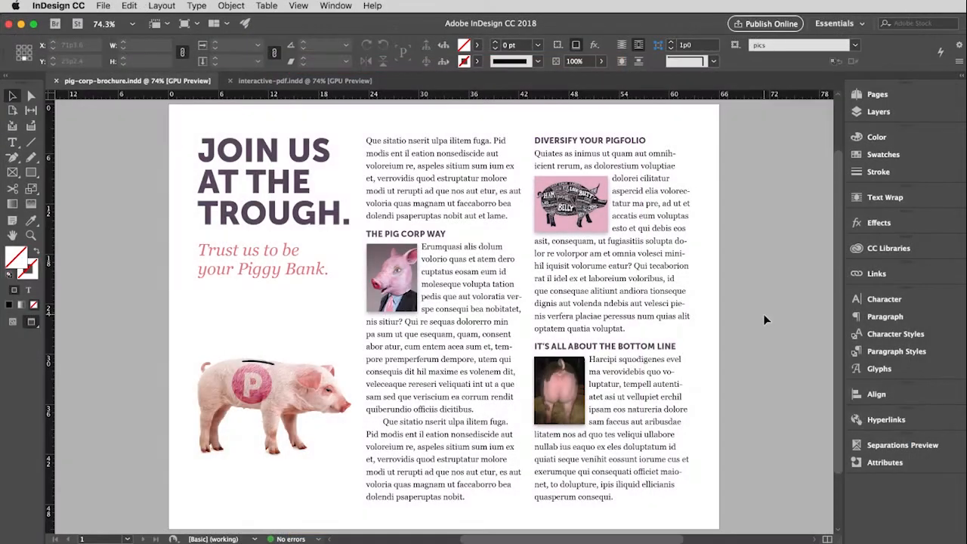
left_click(637, 441)
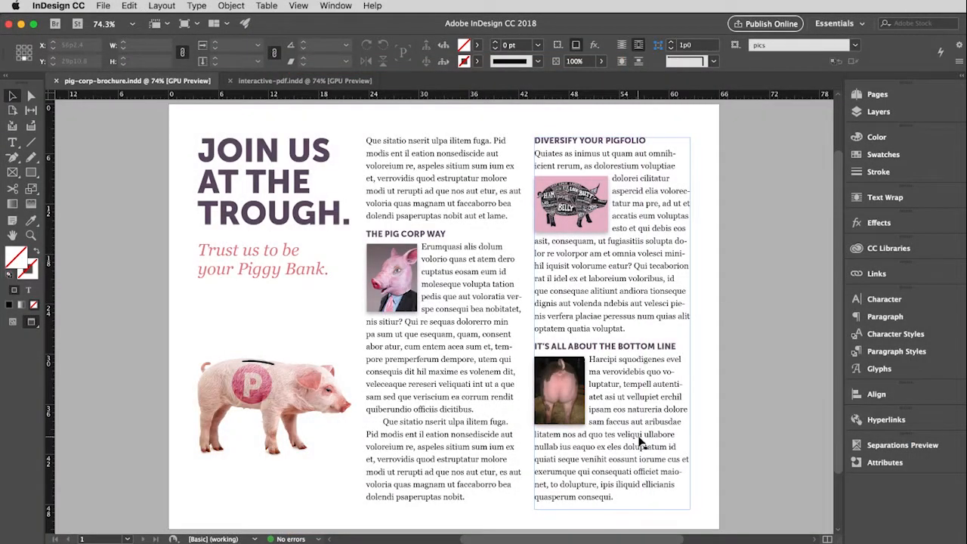
mouse_move(607, 393)
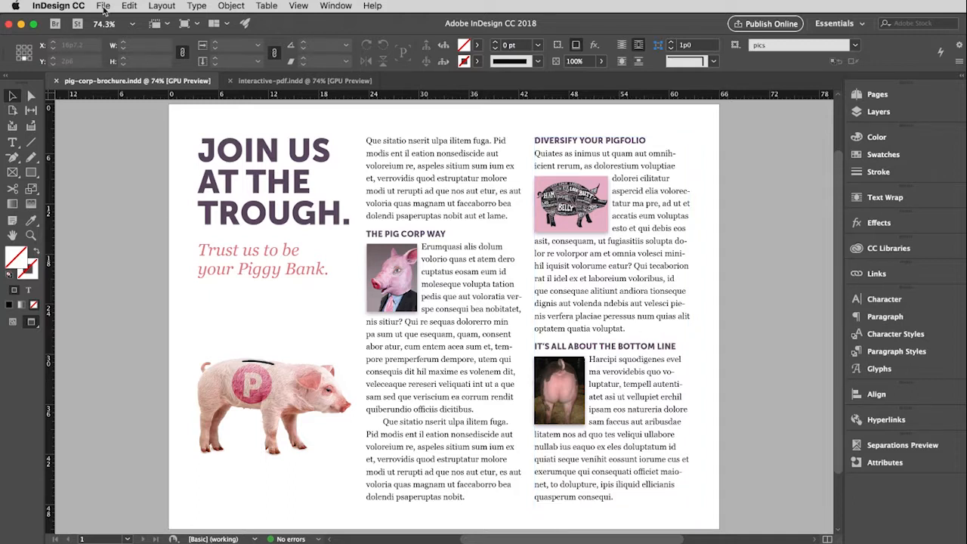
Step: Export the brochure as pig-corp-brochure.pdf in Adobe PDF (Print) format
left_click(103, 6)
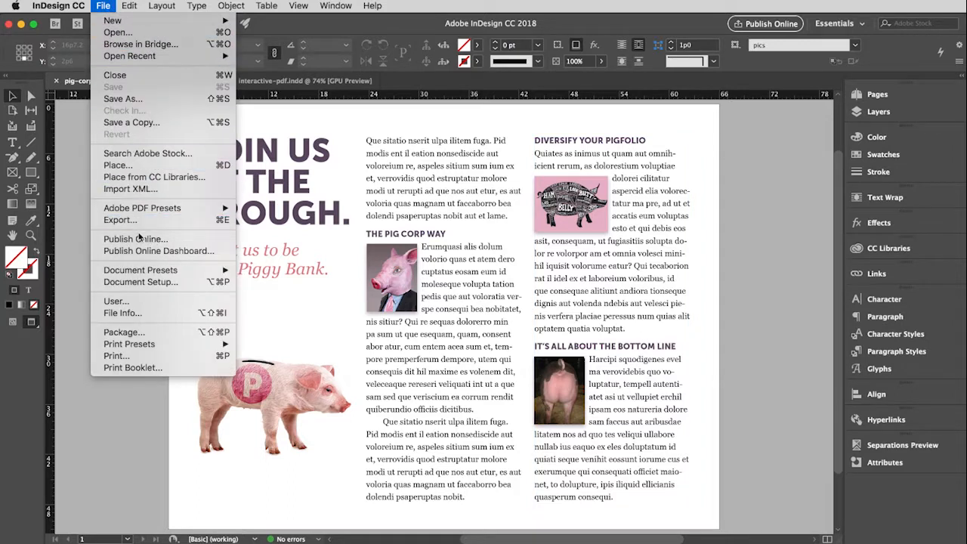
left_click(119, 219)
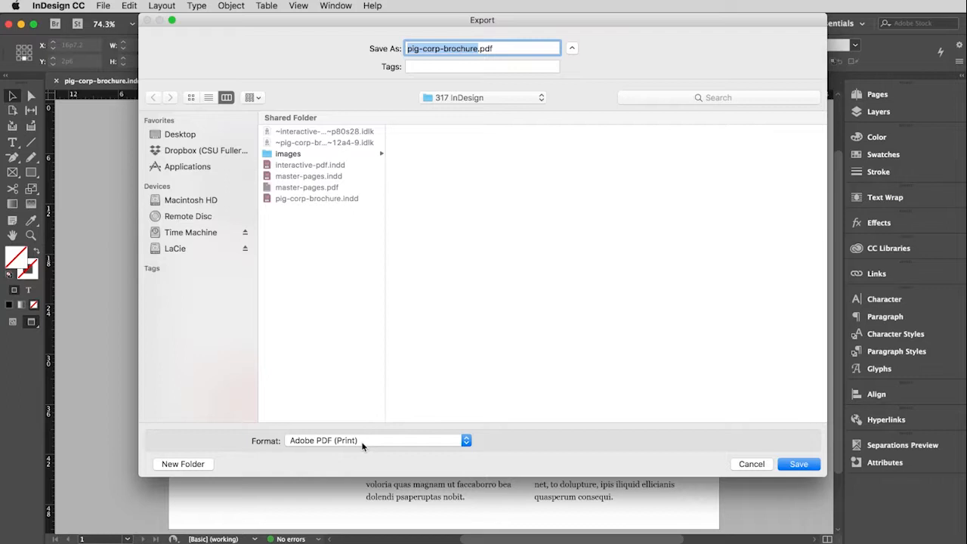
left_click(797, 462)
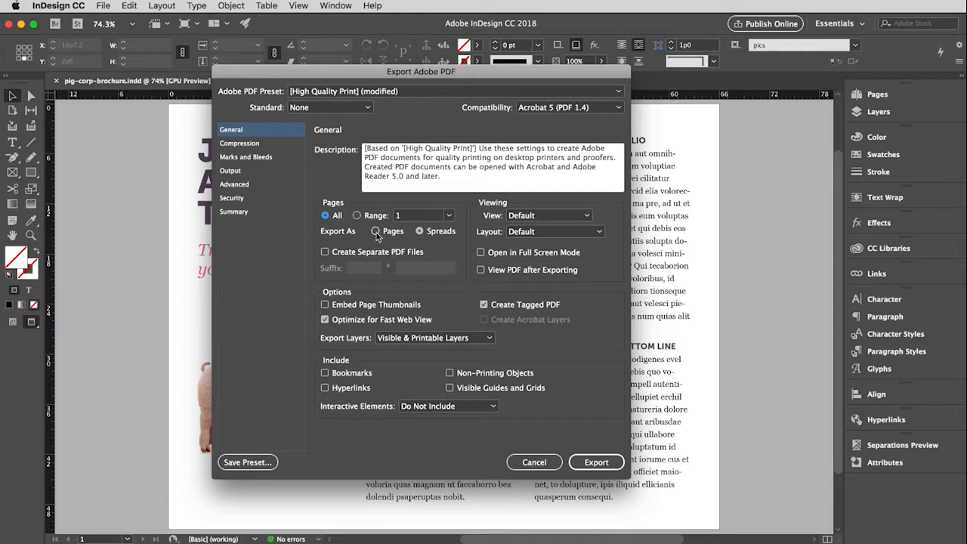
Step: Export as single pages, view the PDF after exporting, and embed page thumbnails
left_click(375, 232)
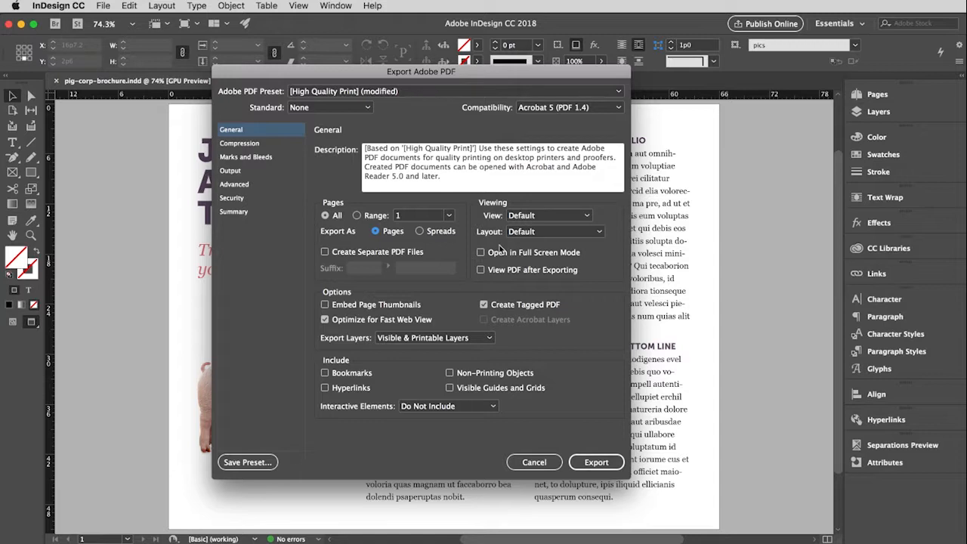
mouse_move(531, 226)
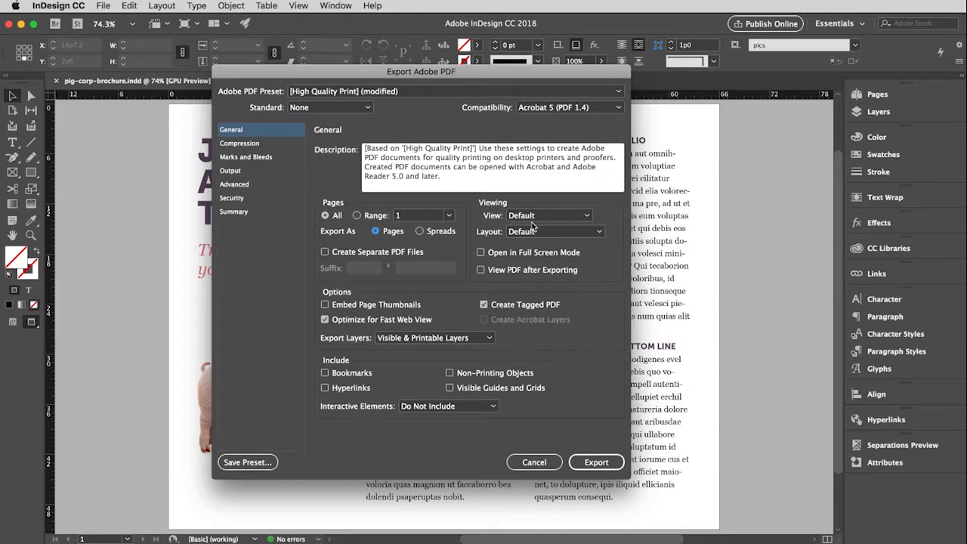
mouse_move(521, 241)
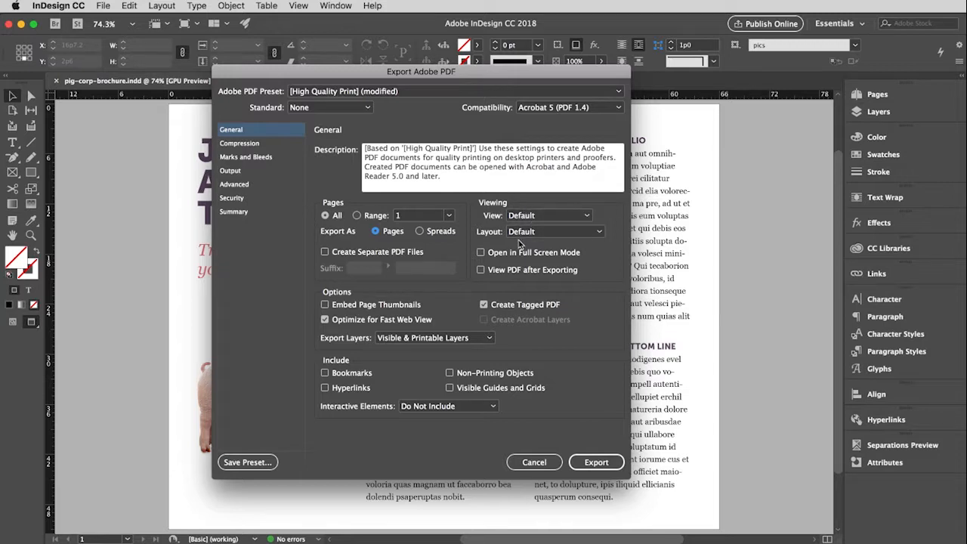
mouse_move(516, 212)
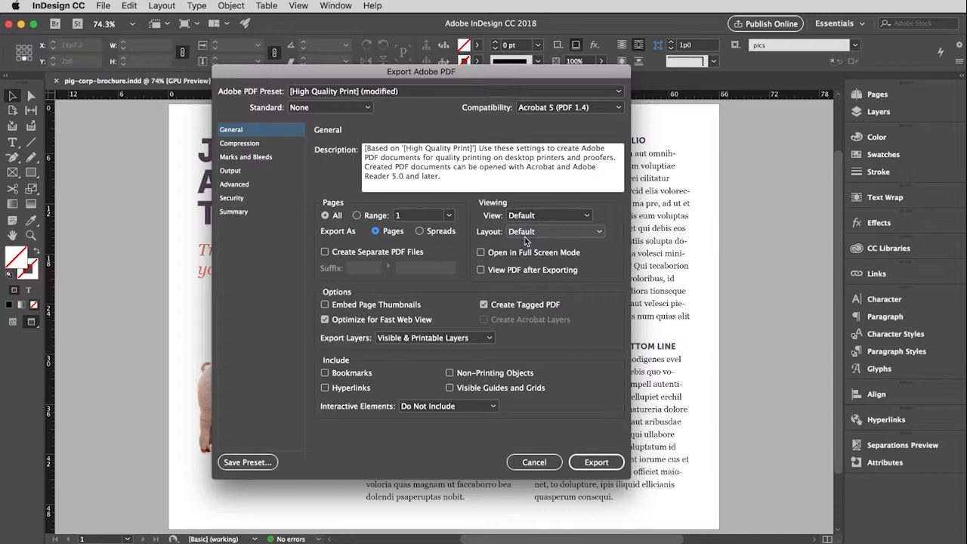
mouse_move(463, 291)
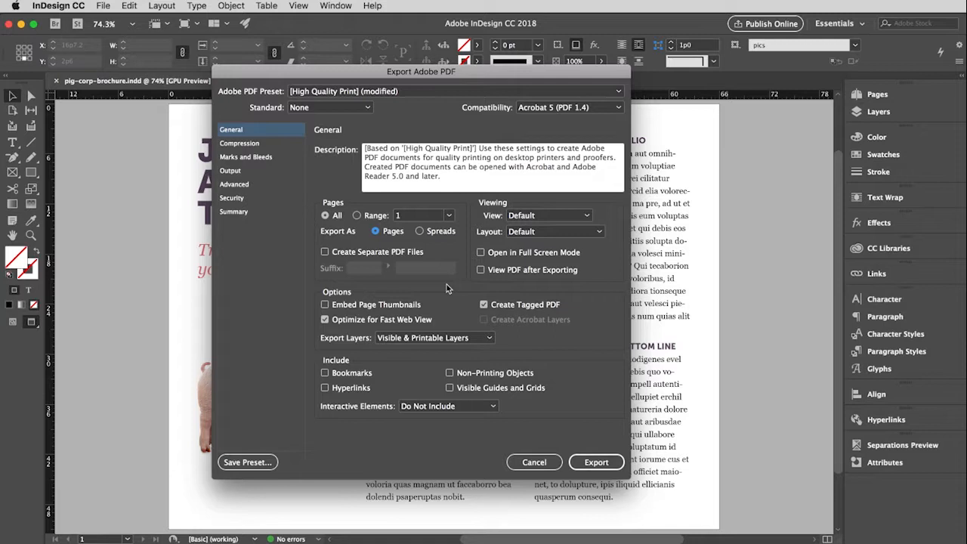
mouse_move(520, 249)
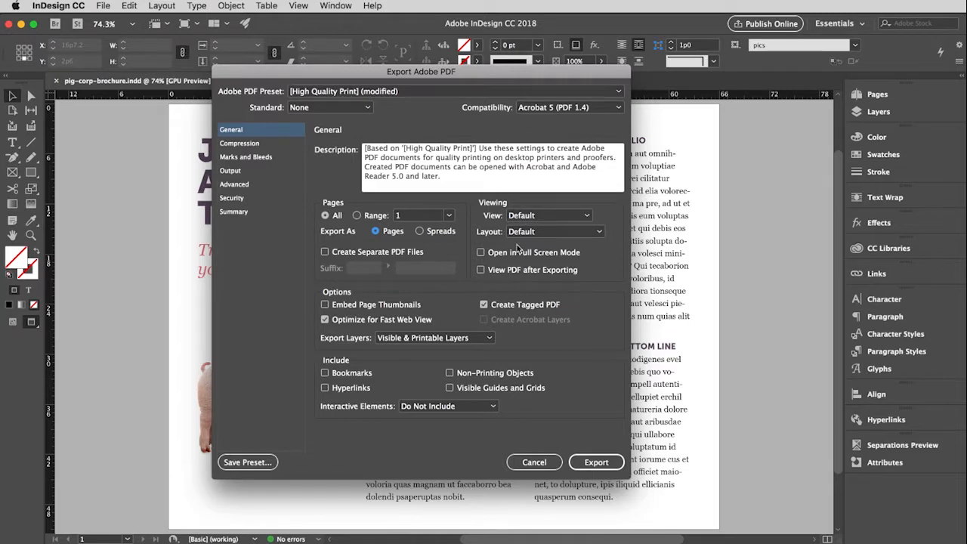
mouse_move(582, 254)
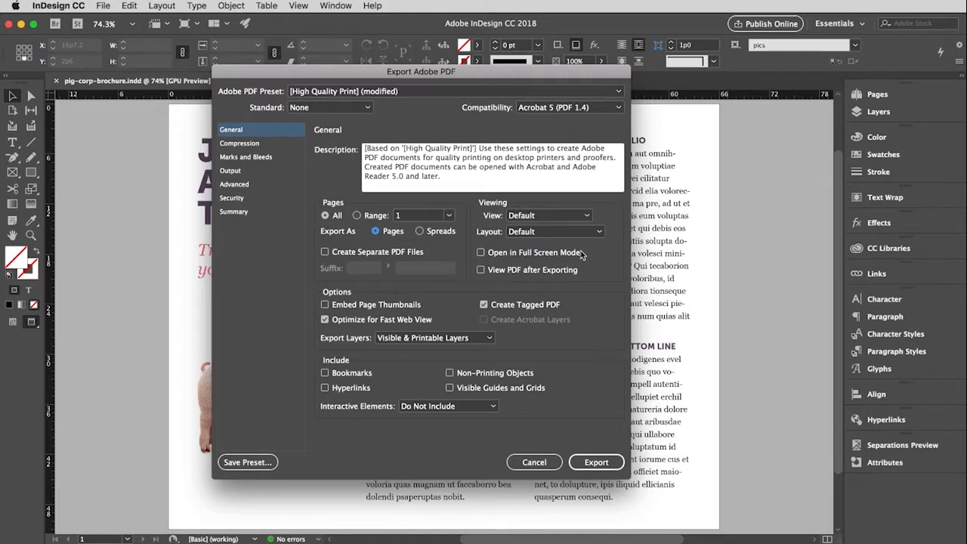
mouse_move(486, 285)
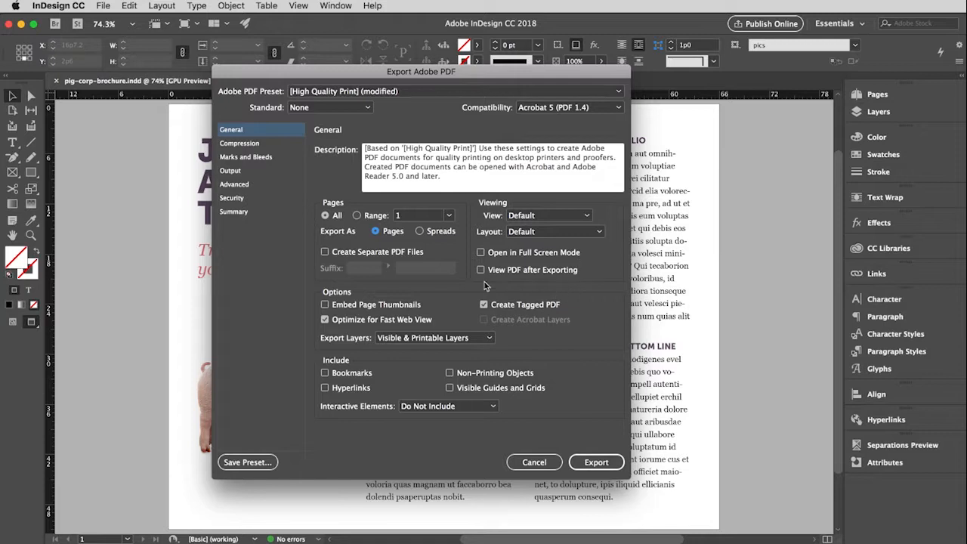
left_click(480, 269)
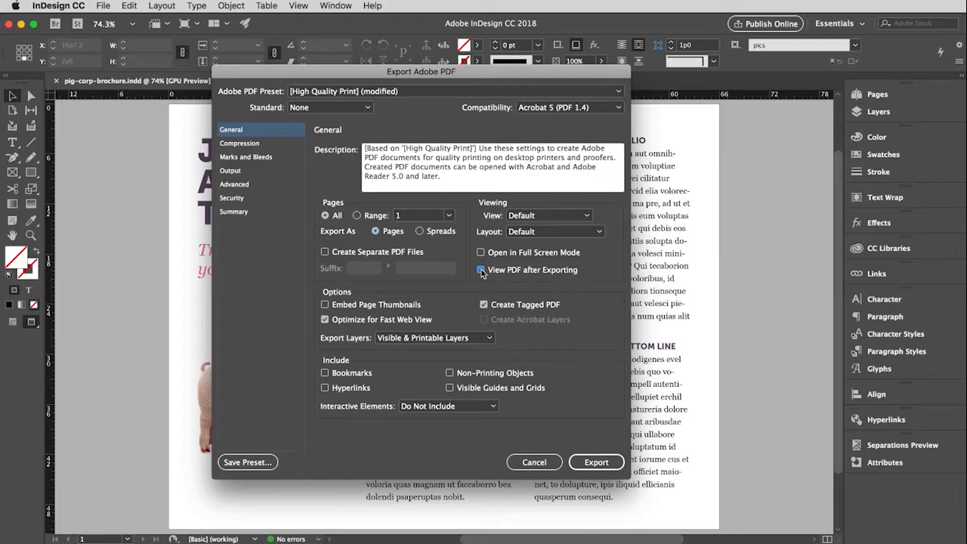
left_click(480, 269)
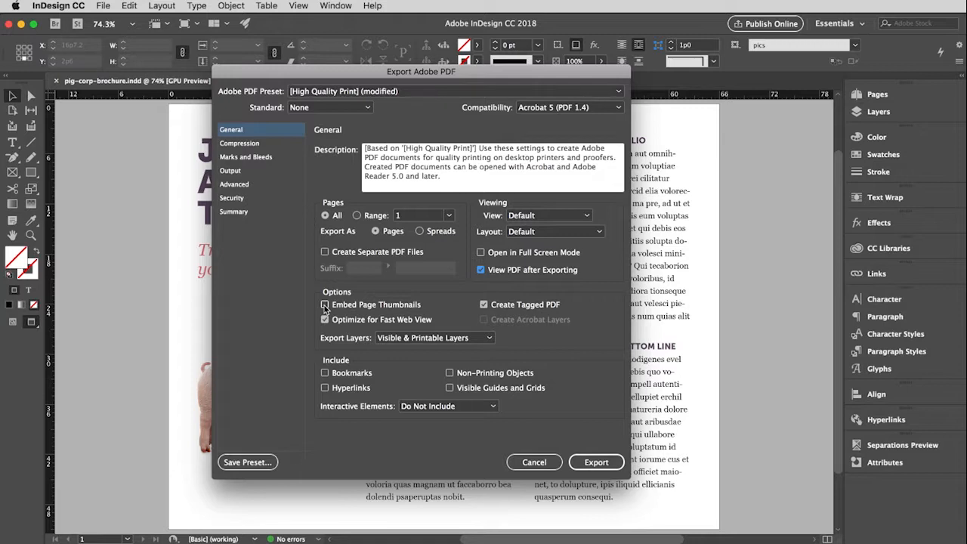
left_click(323, 305)
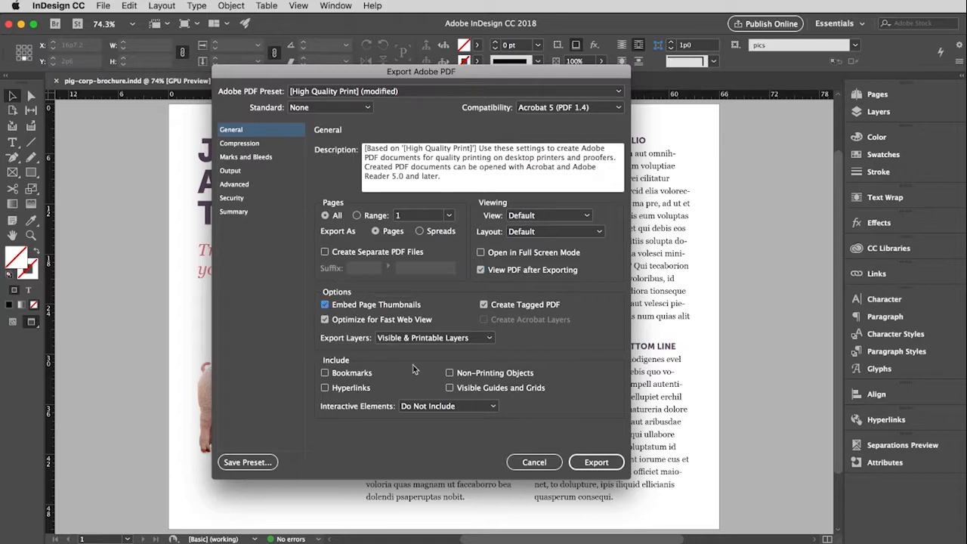
mouse_move(320, 405)
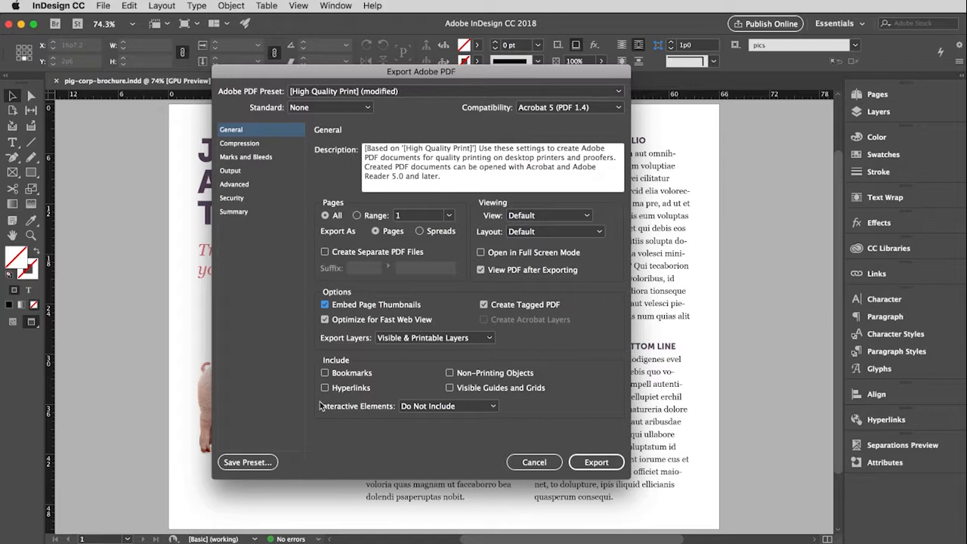
mouse_move(296, 406)
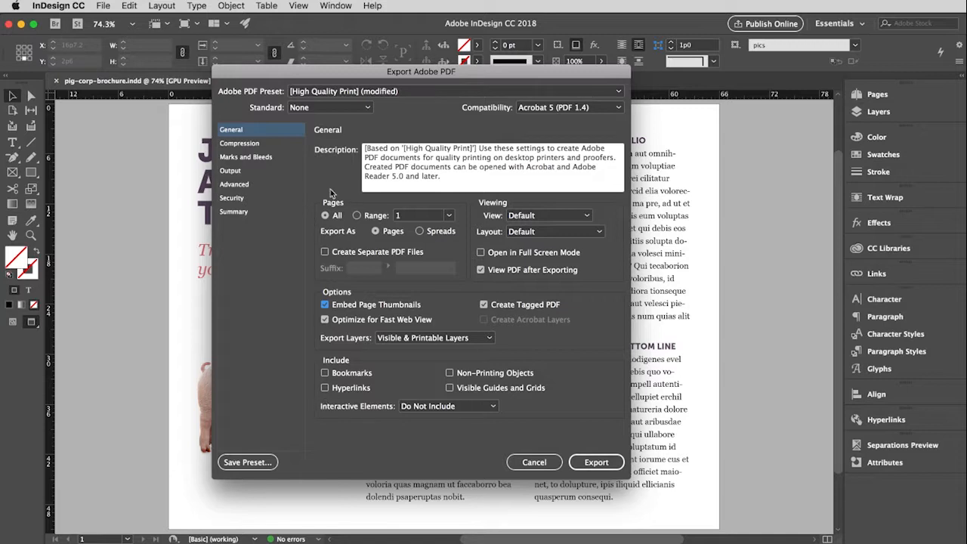
mouse_move(246, 149)
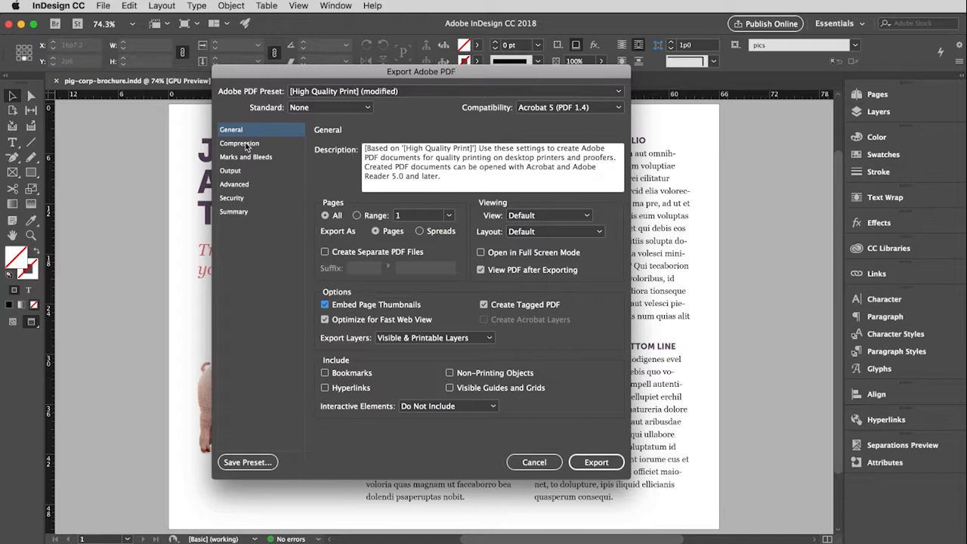
Step: In Compression, downsample colour and grayscale images to 150 ppi above 150 ppi
left_click(238, 142)
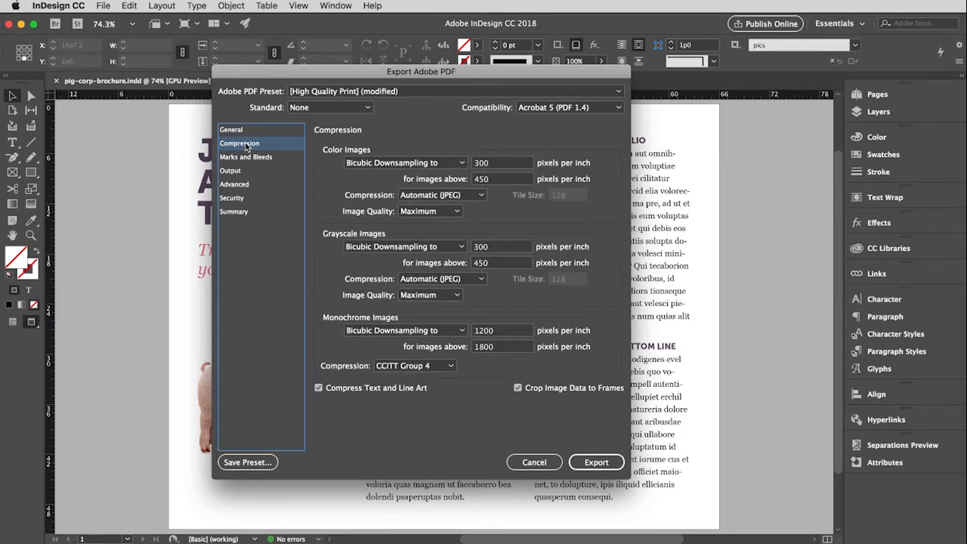
mouse_move(245, 97)
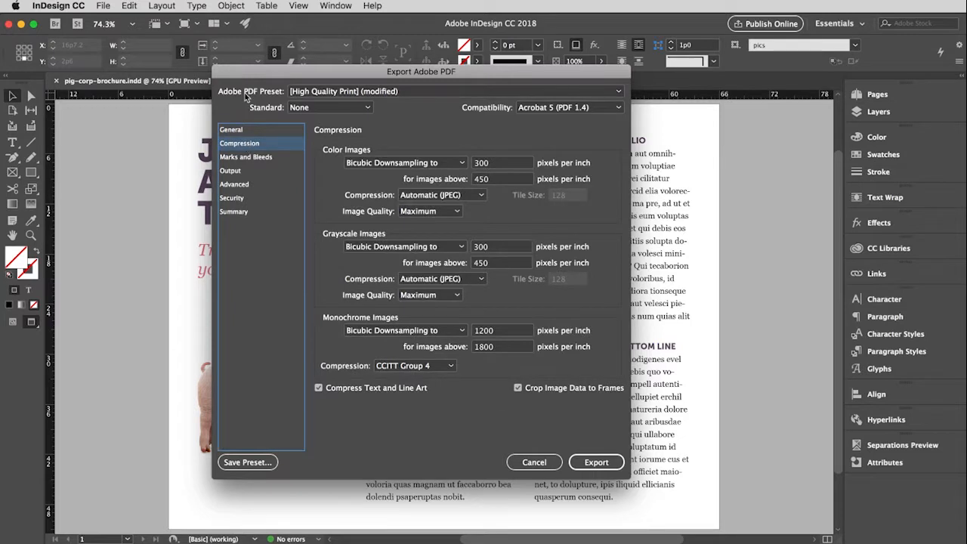
mouse_move(402, 129)
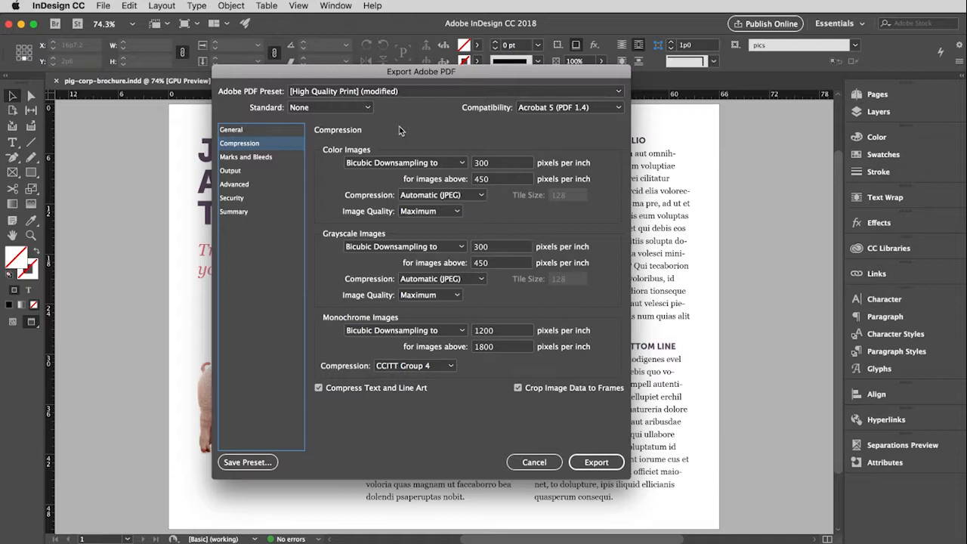
mouse_move(469, 142)
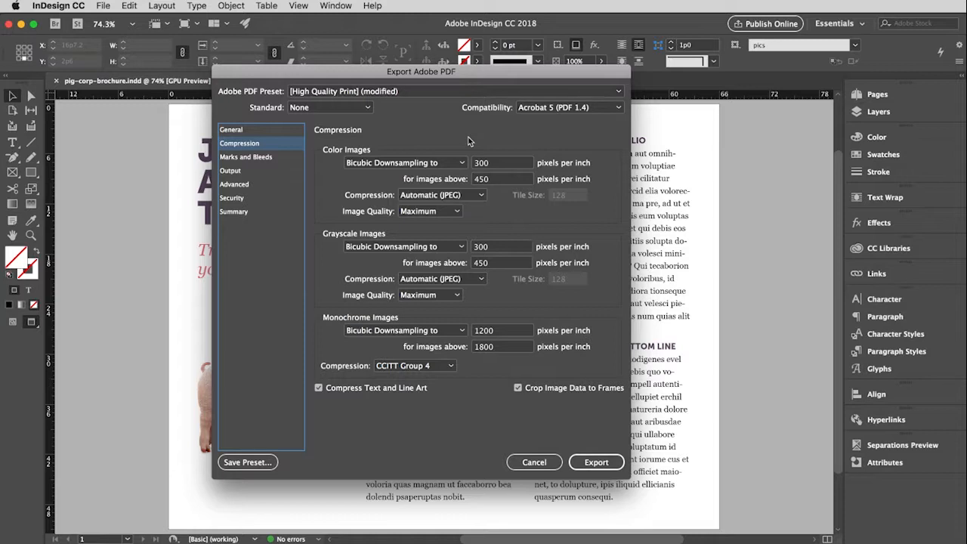
mouse_move(453, 145)
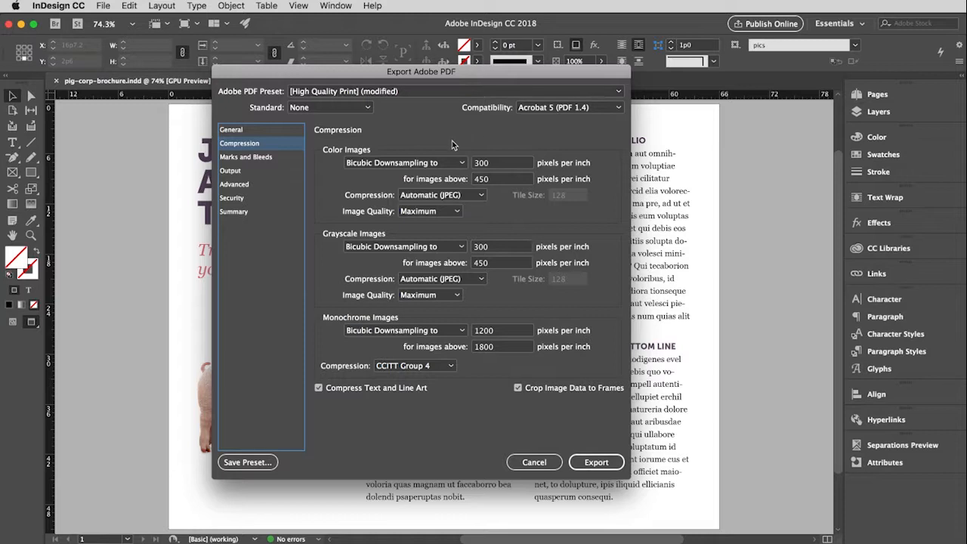
mouse_move(350, 176)
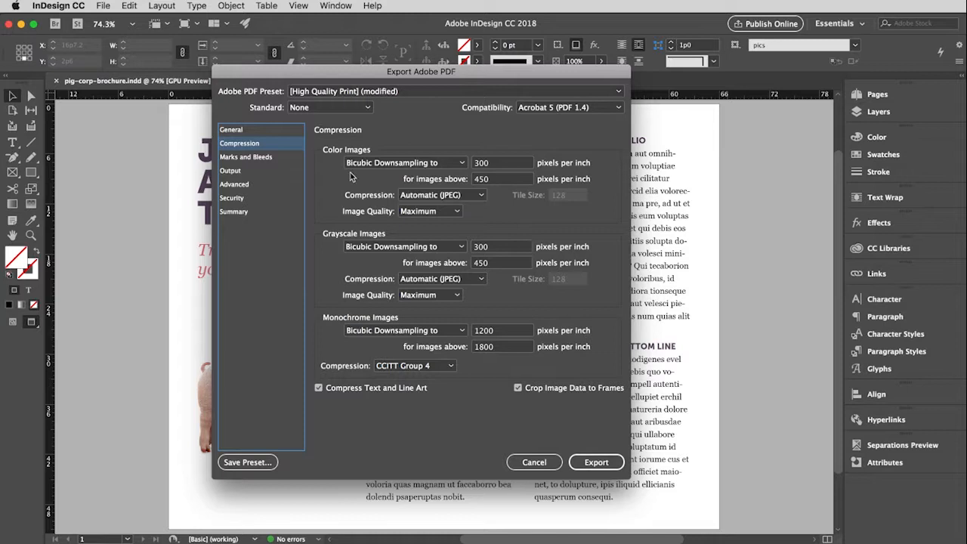
mouse_move(468, 254)
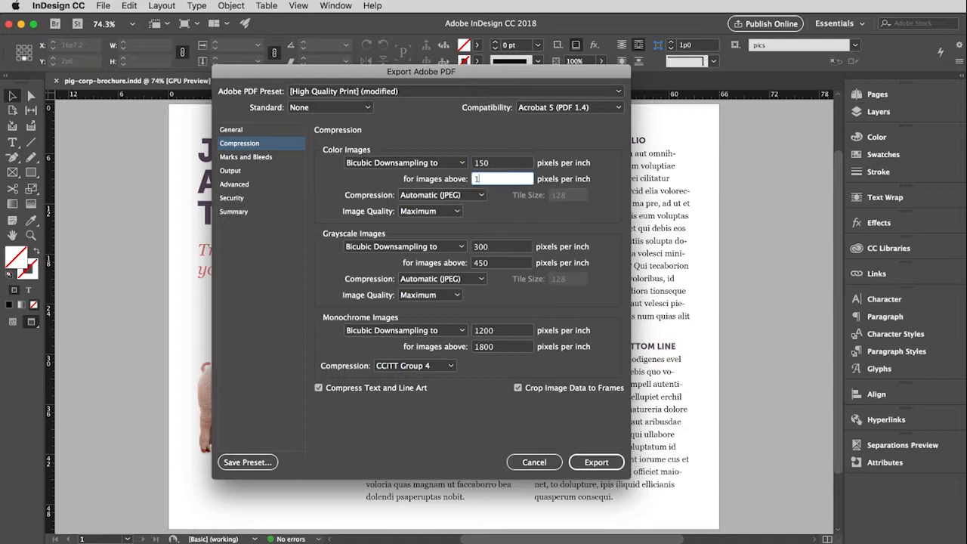
type("150")
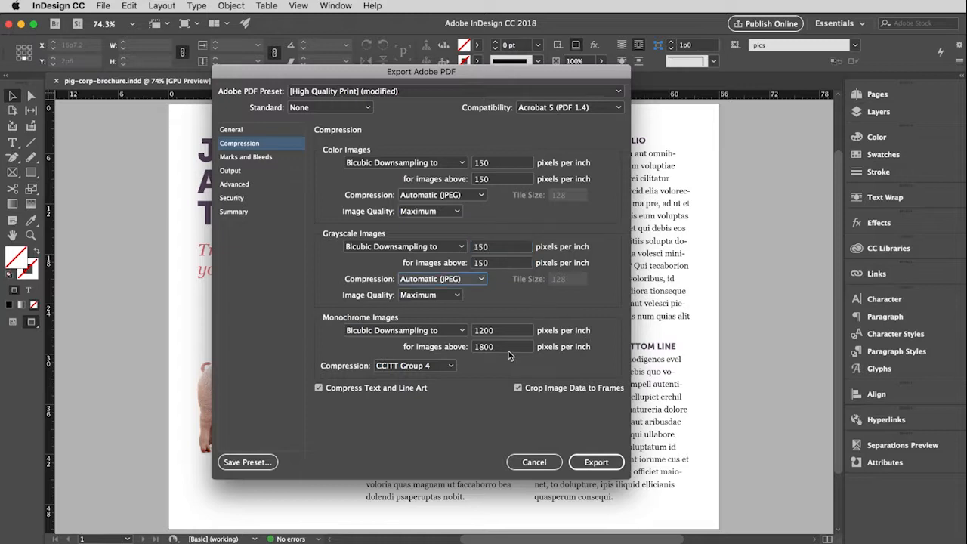
mouse_move(471, 385)
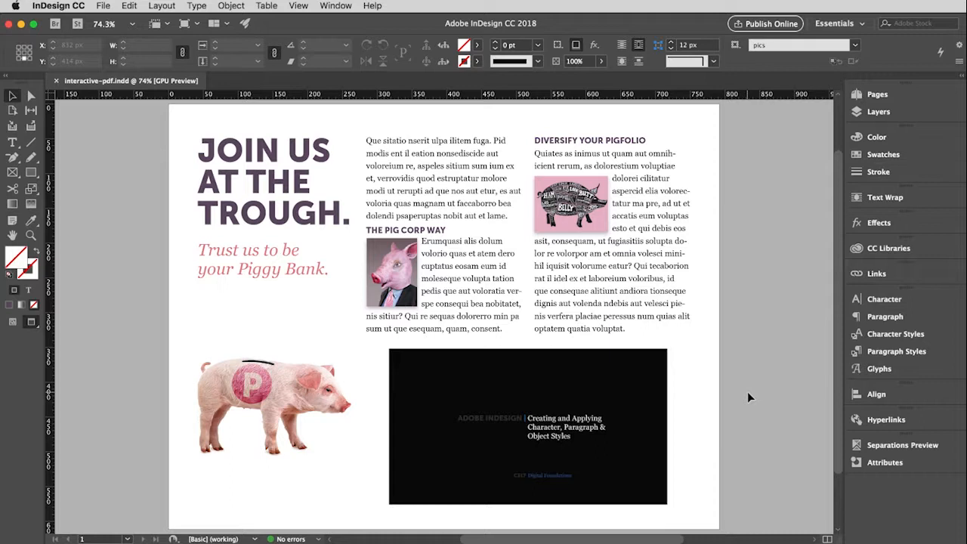
mouse_move(471, 218)
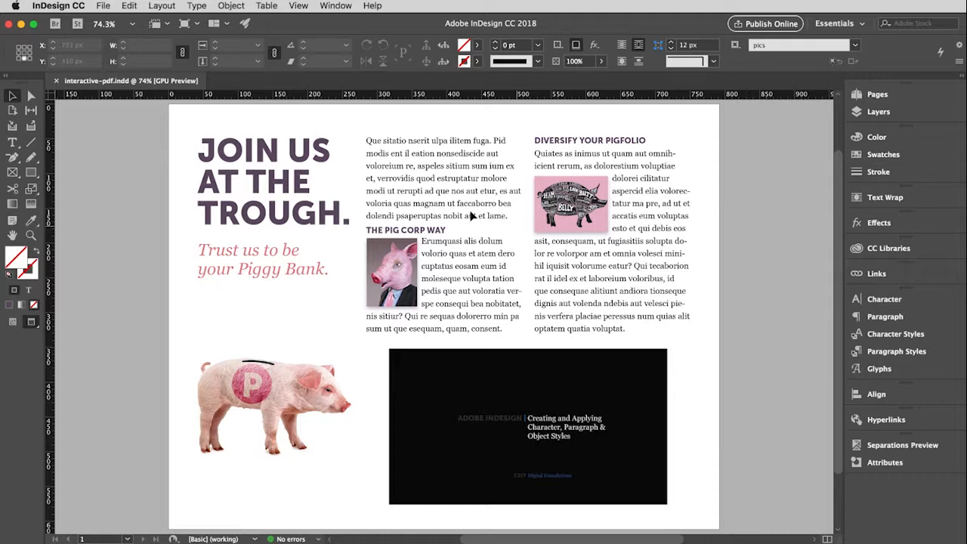
Step: Select the video frame on the interactive-pdf page and bring up the file commands
left_click(12, 142)
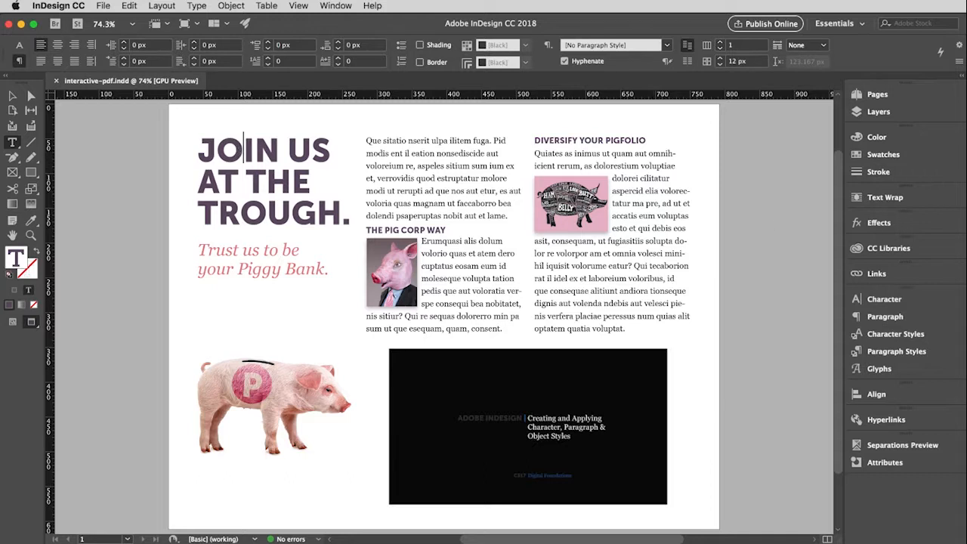
left_click(885, 420)
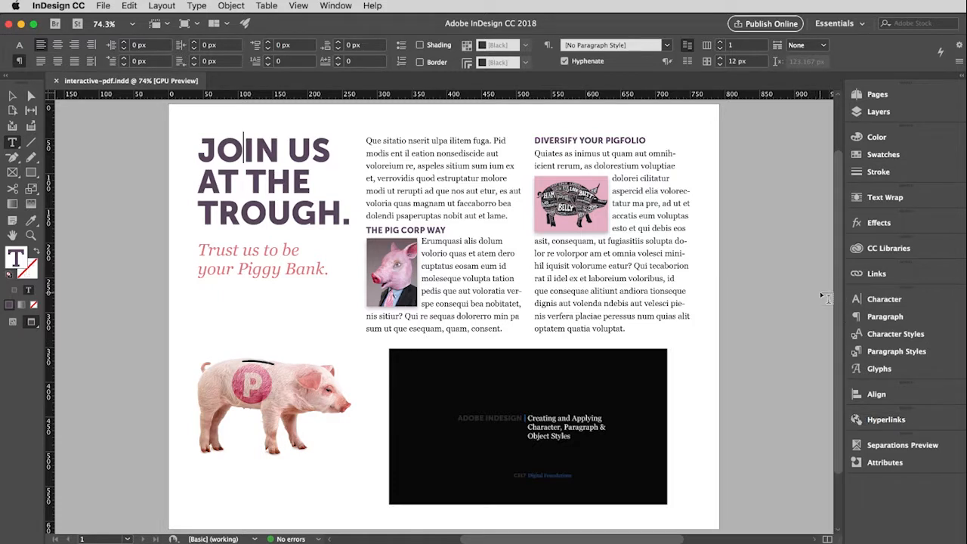
mouse_move(15, 94)
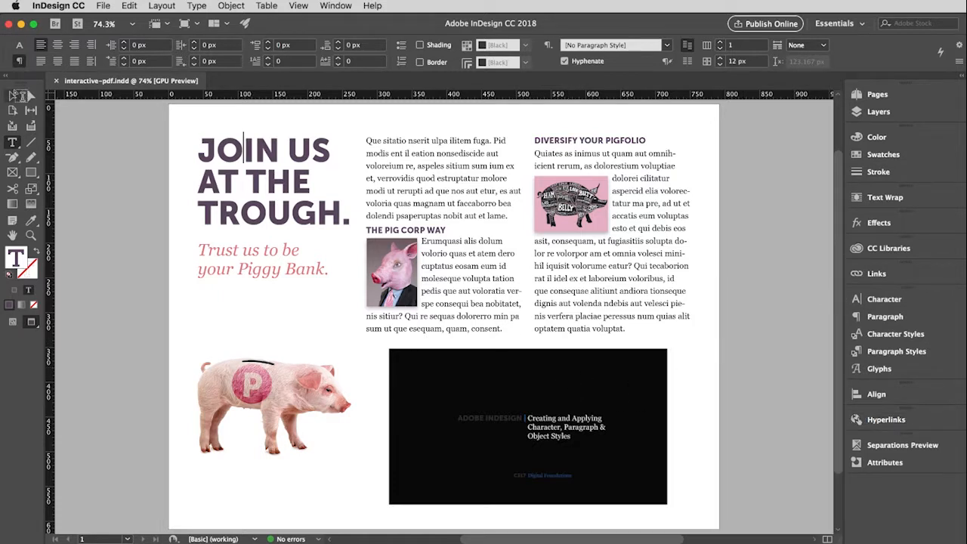
left_click(527, 426)
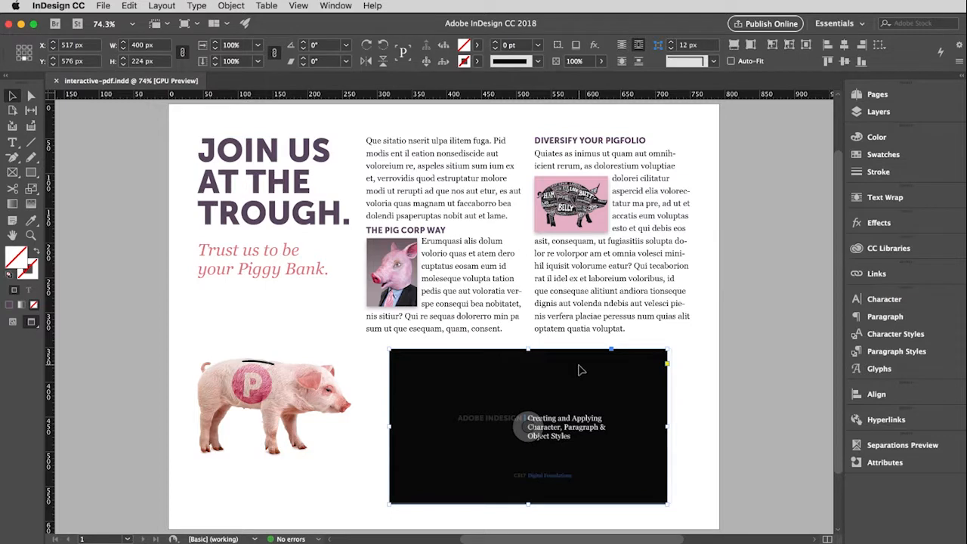
mouse_move(722, 408)
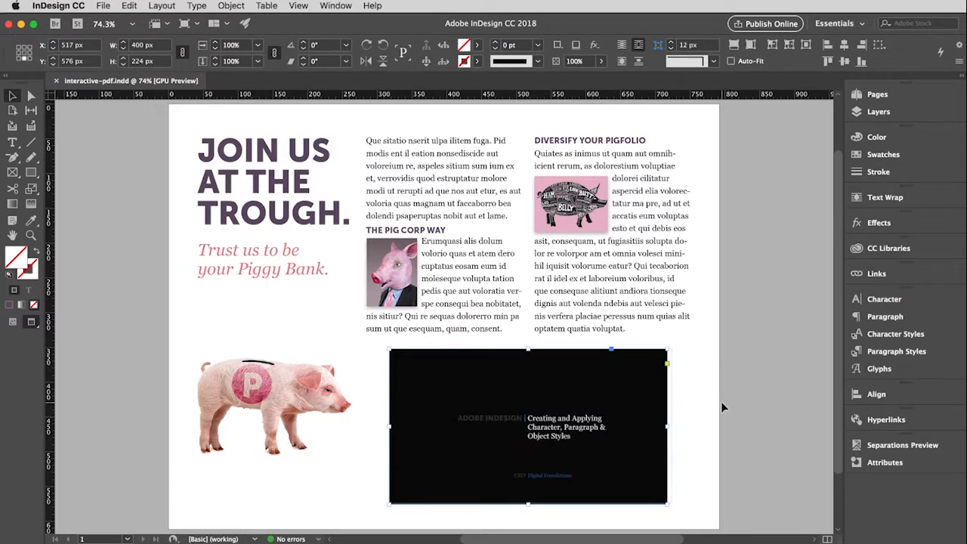
mouse_move(748, 399)
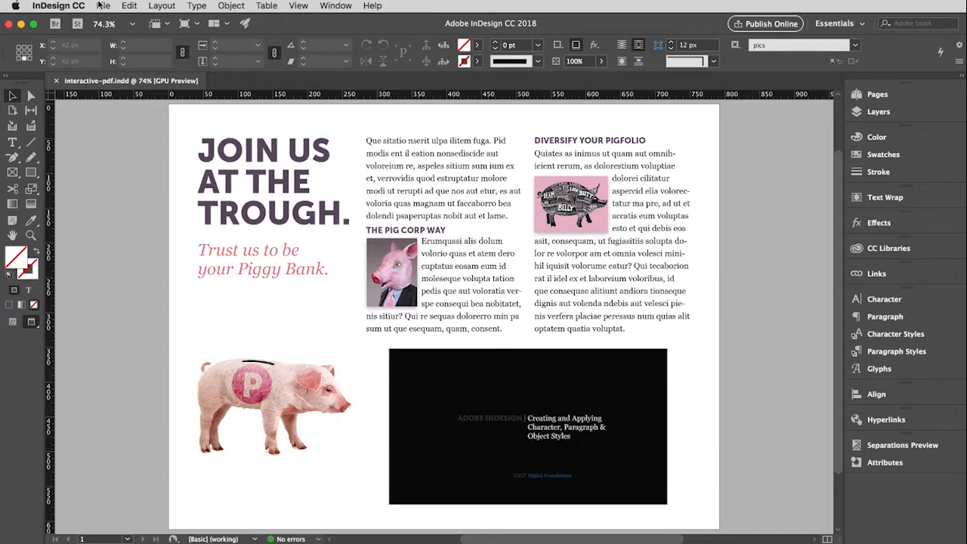
left_click(102, 6)
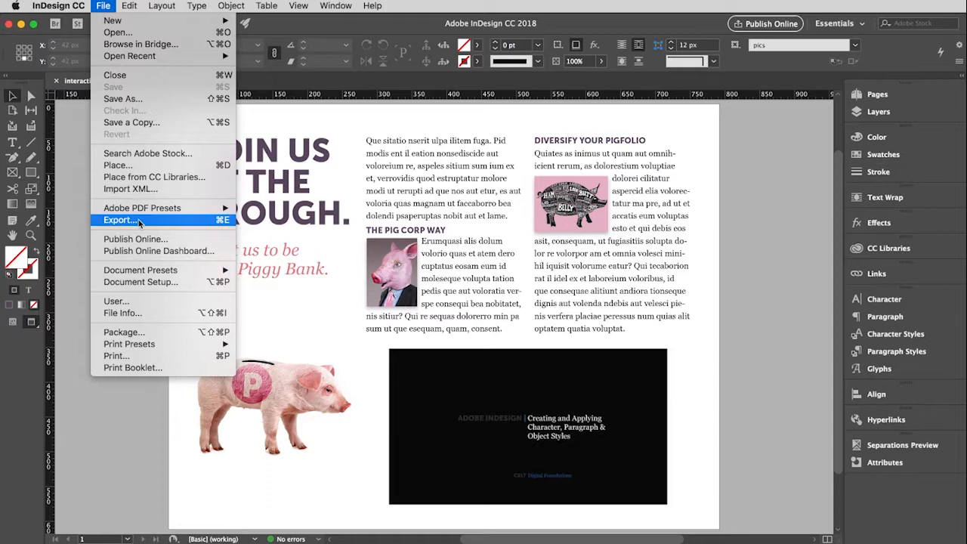
Step: Export the page as interactive.pdf in Adobe PDF (Interactive) format
left_click(118, 219)
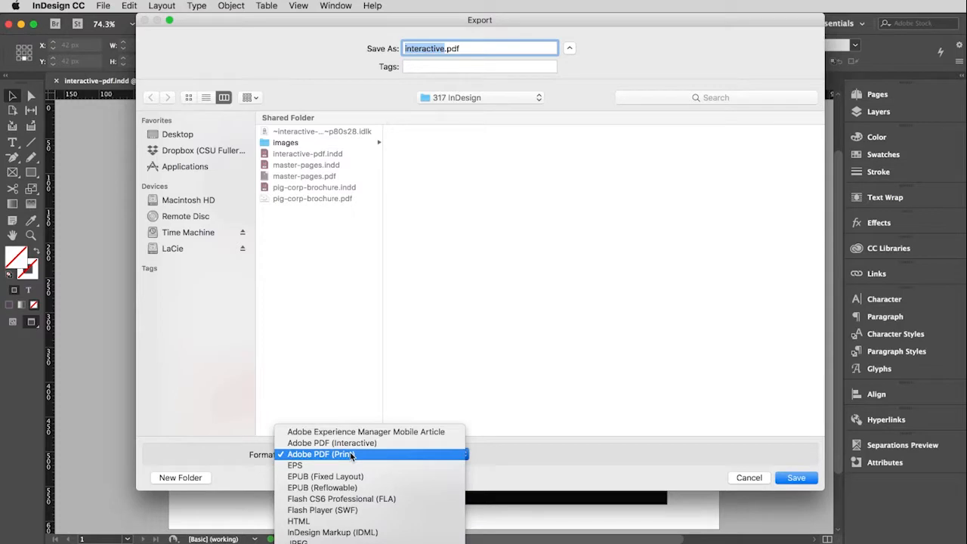
left_click(332, 443)
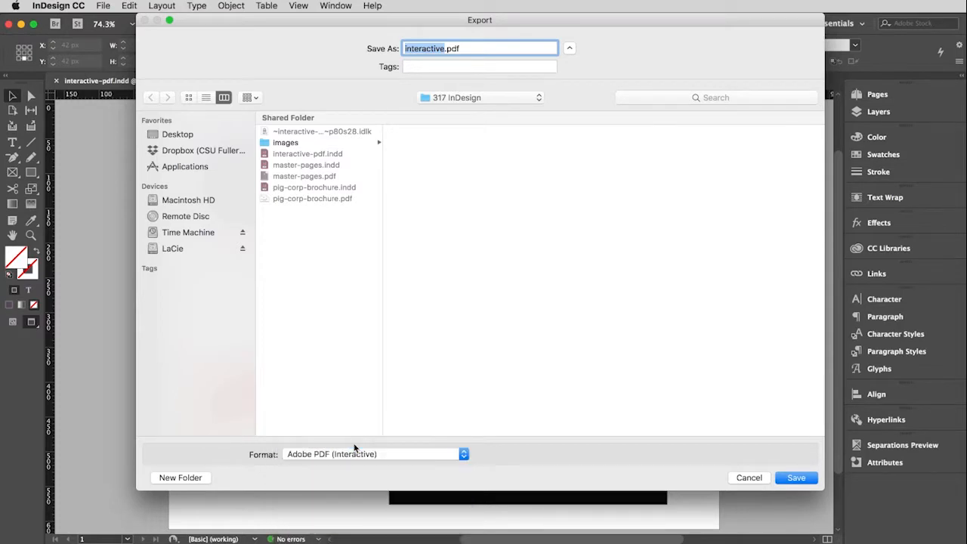
mouse_move(783, 462)
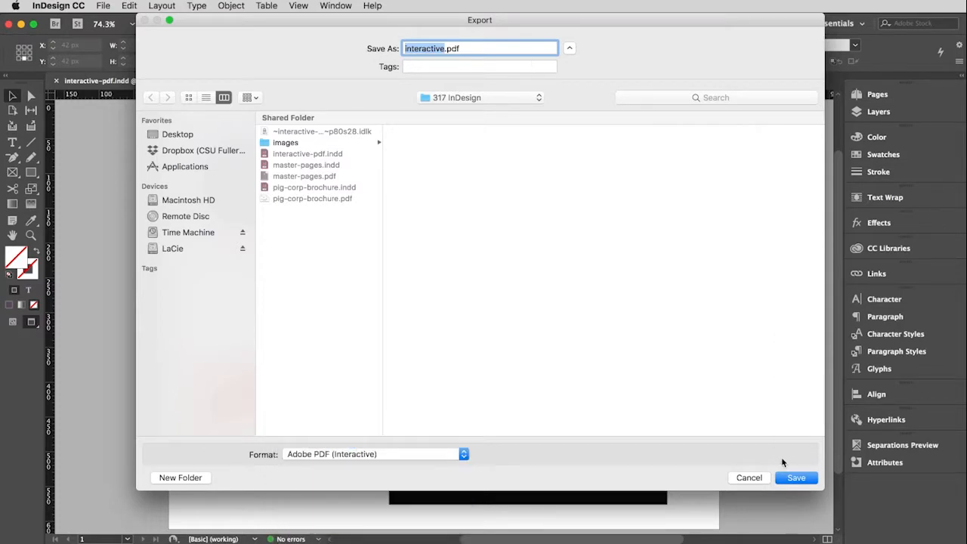
left_click(795, 478)
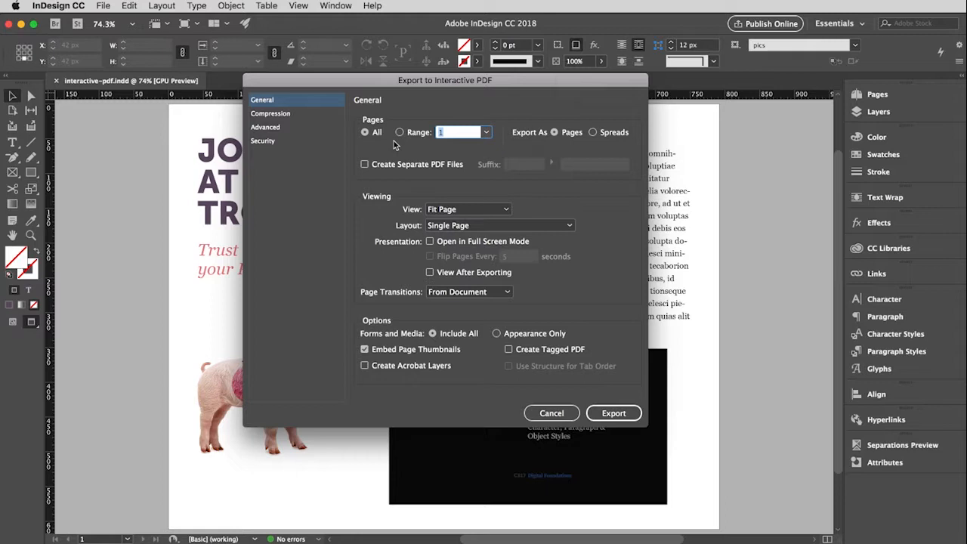
mouse_move(532, 133)
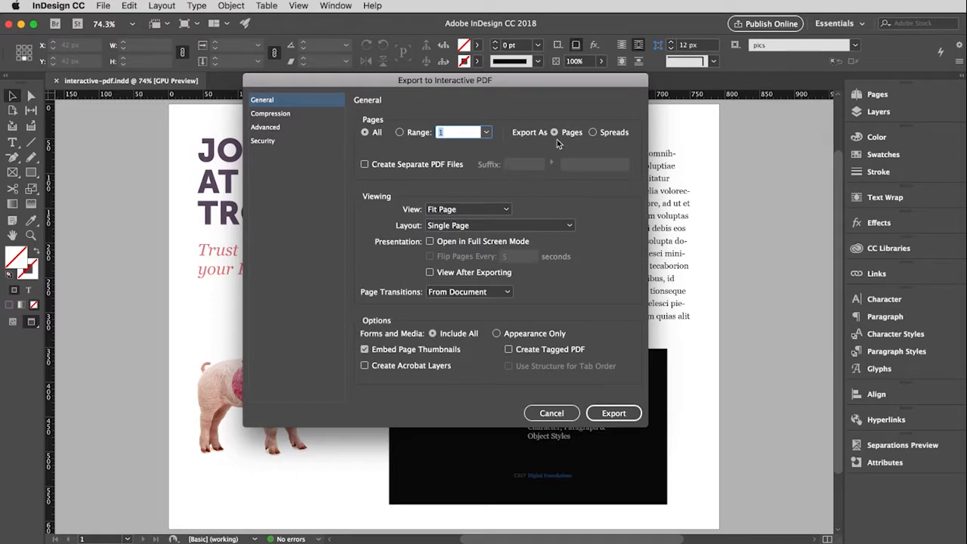
mouse_move(293, 263)
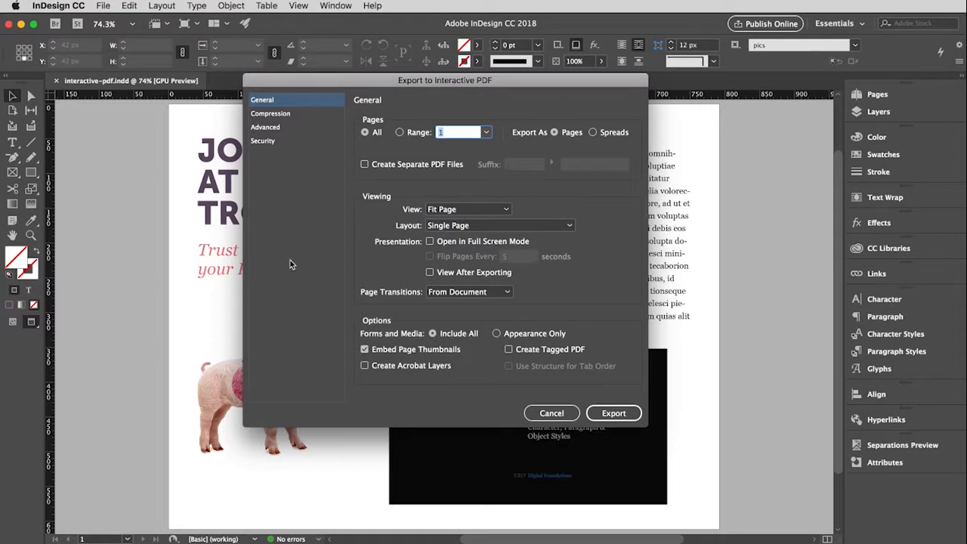
mouse_move(453, 200)
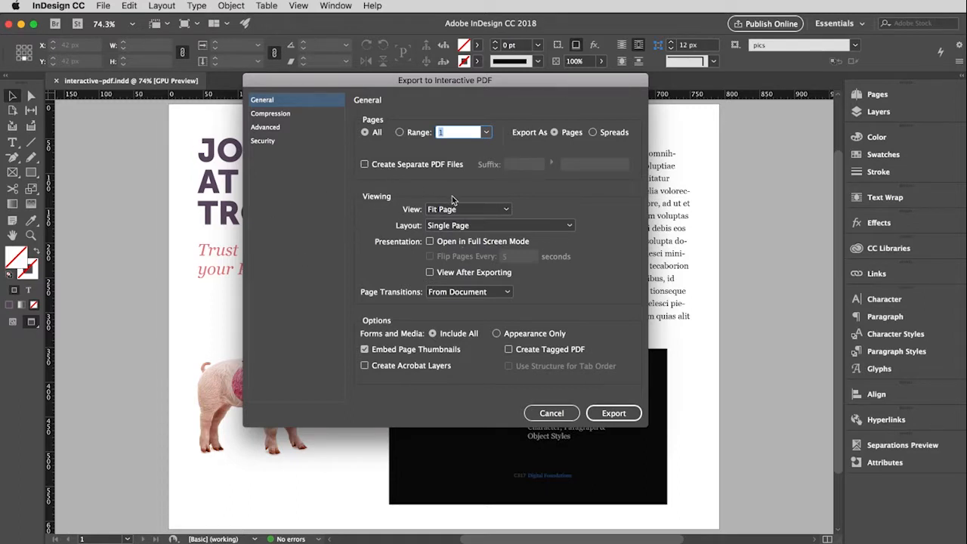
mouse_move(441, 256)
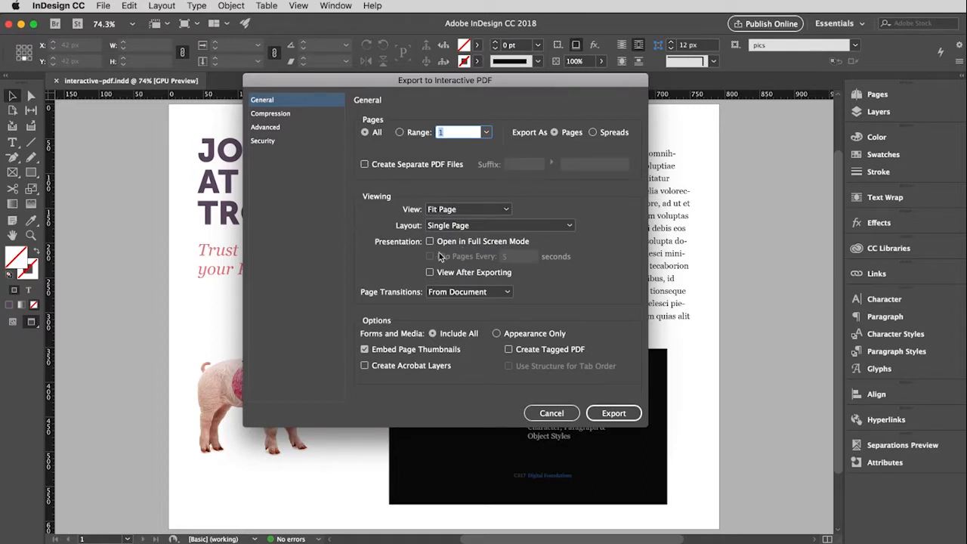
mouse_move(471, 248)
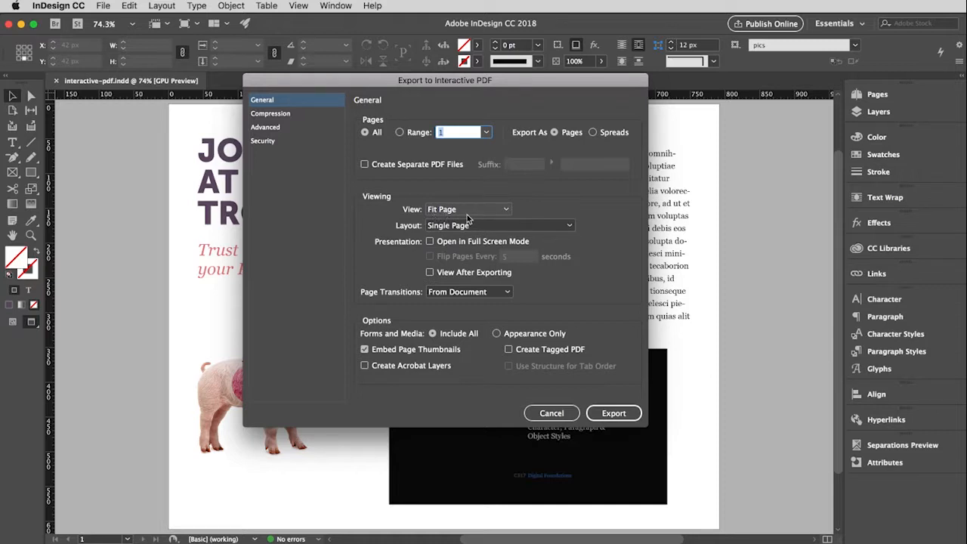
mouse_move(471, 212)
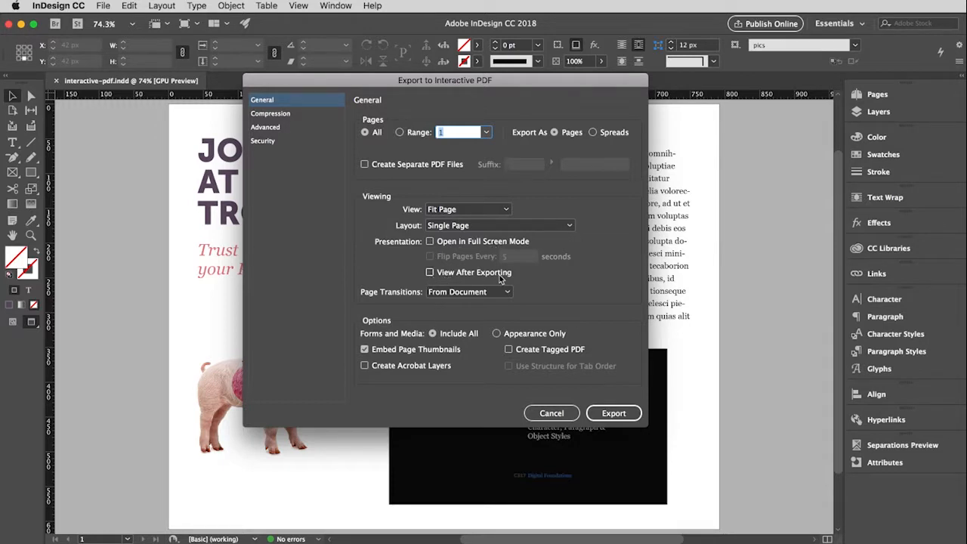
mouse_move(568, 310)
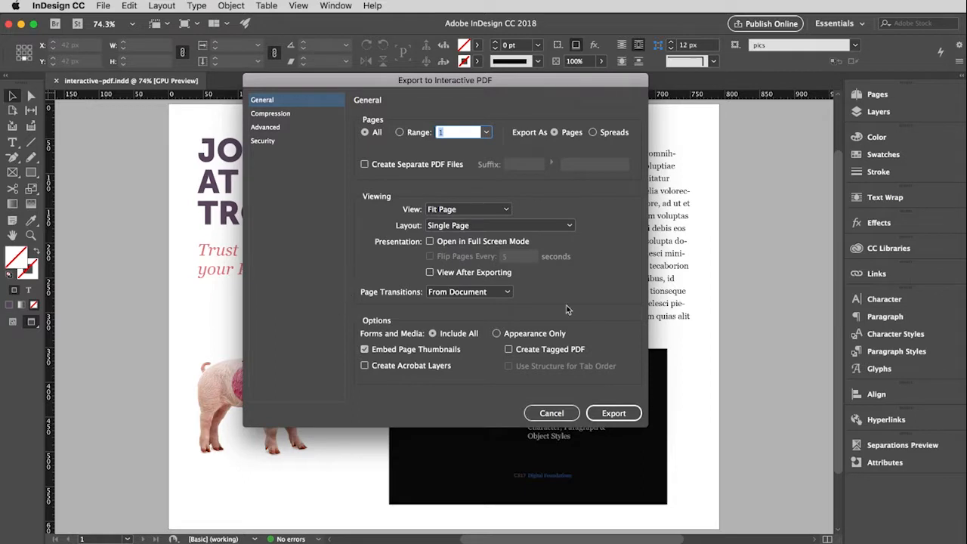
mouse_move(557, 376)
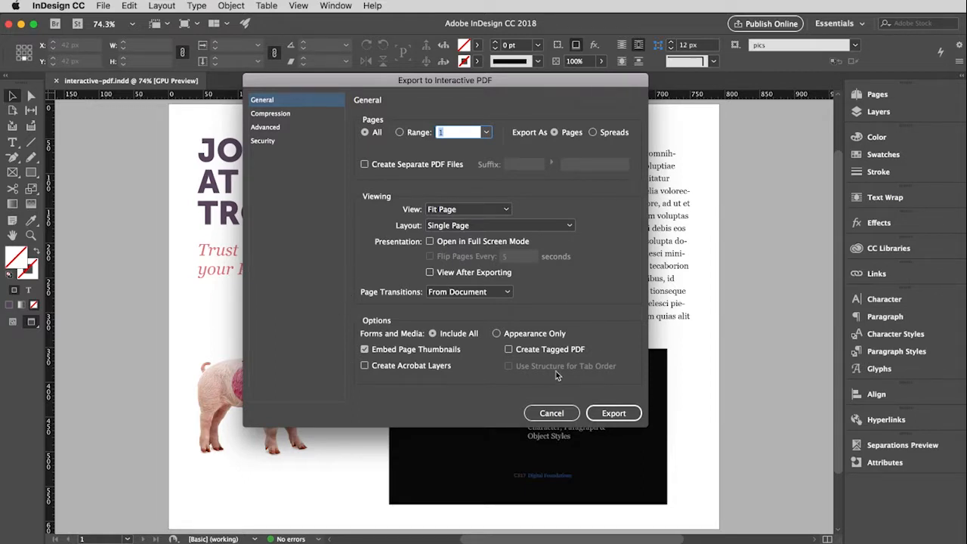
mouse_move(408, 344)
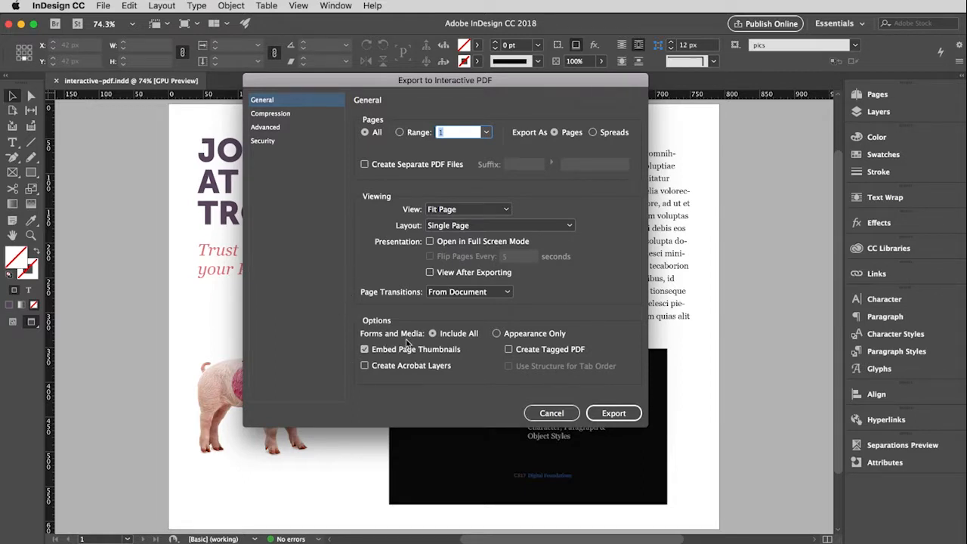
mouse_move(462, 346)
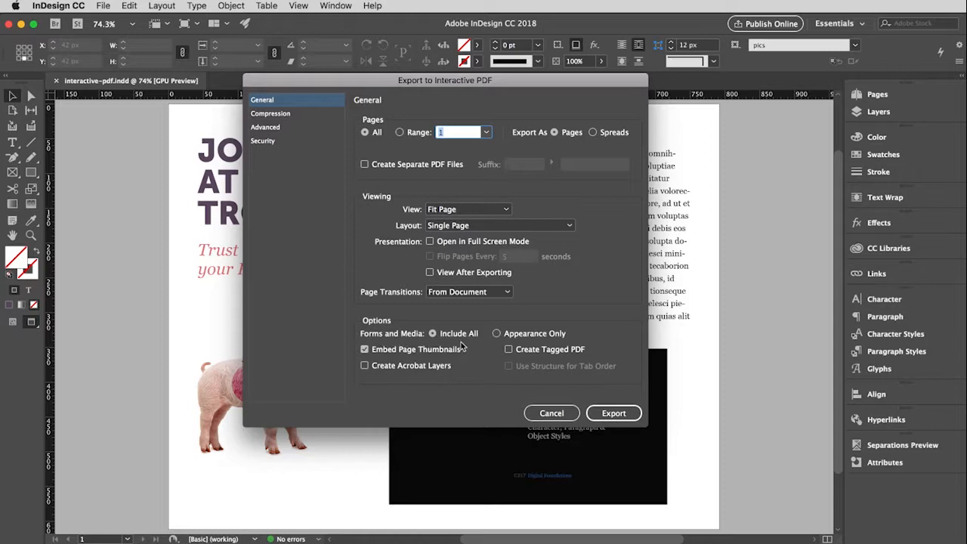
mouse_move(441, 346)
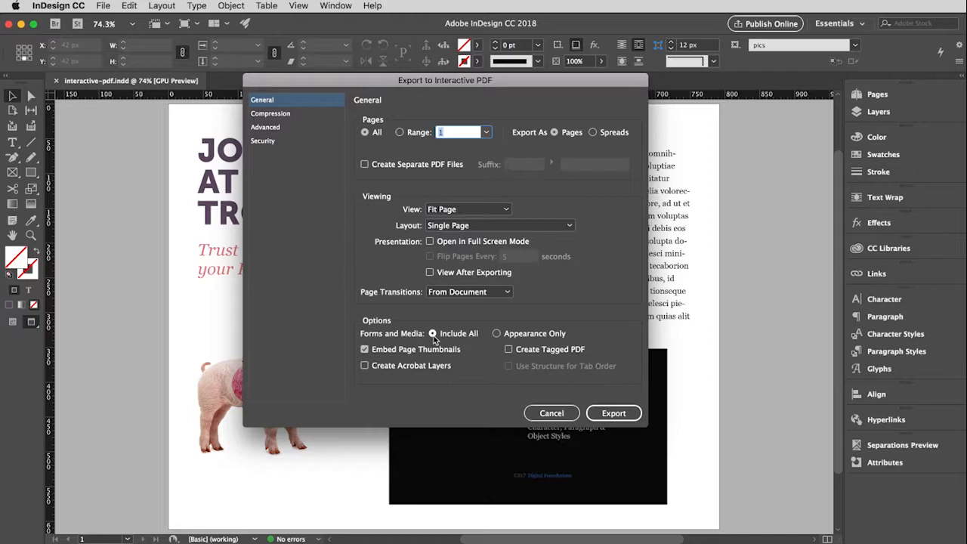
left_click(270, 113)
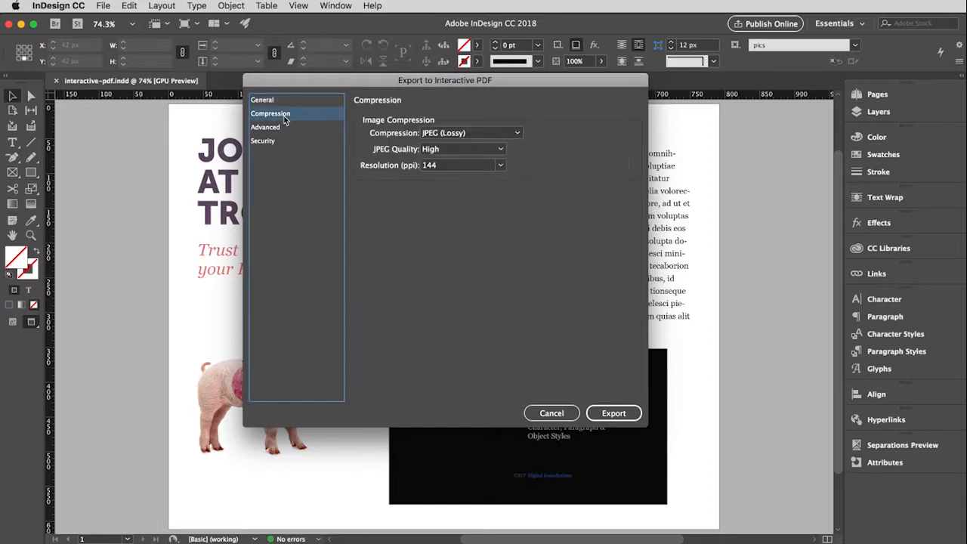
mouse_move(512, 152)
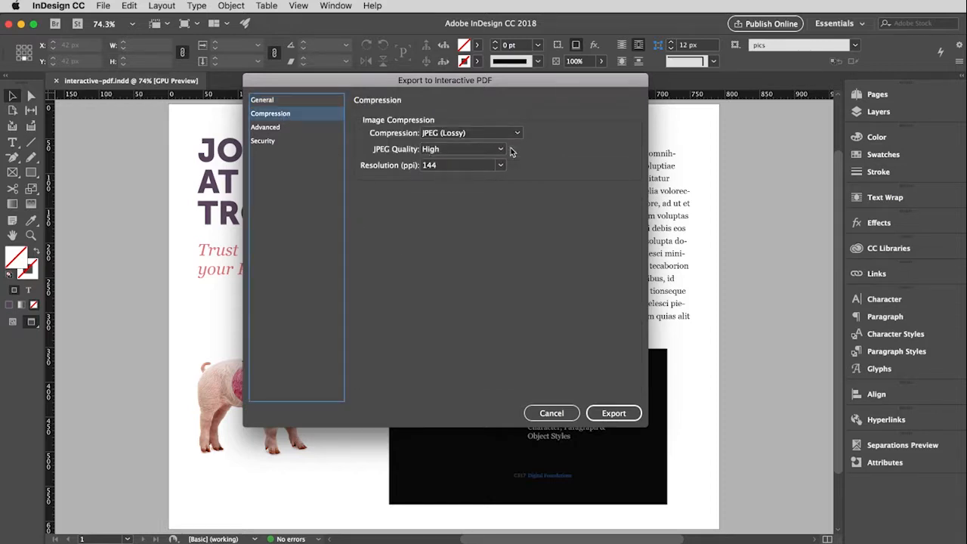
mouse_move(365, 174)
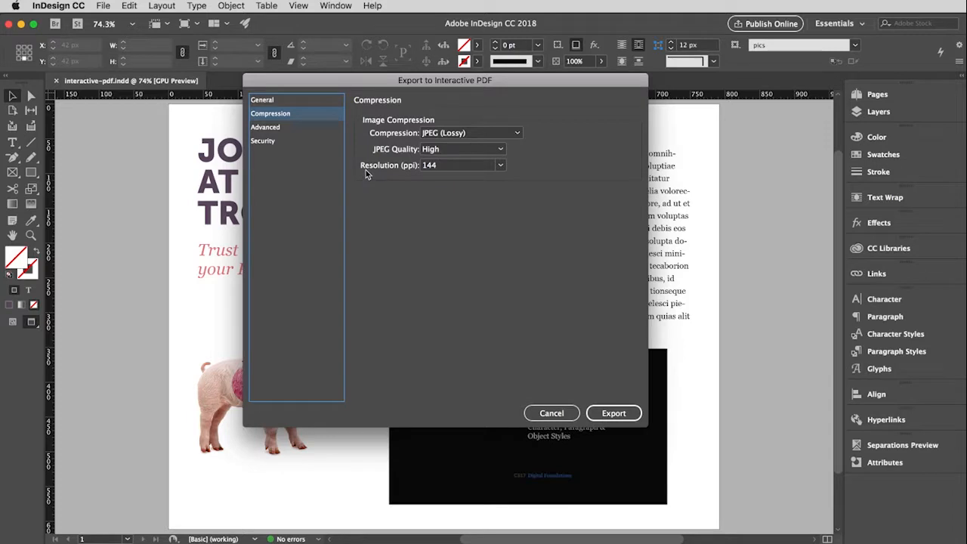
mouse_move(426, 174)
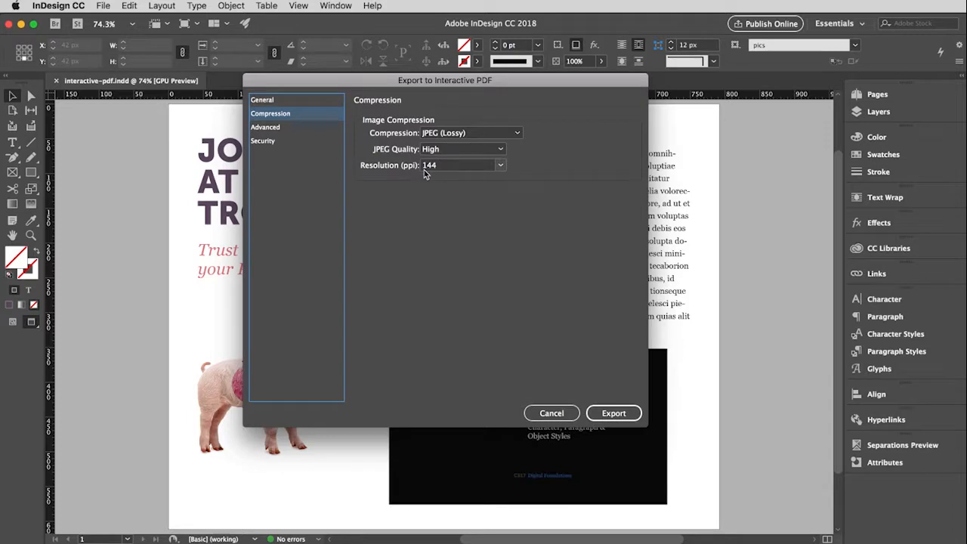
mouse_move(439, 172)
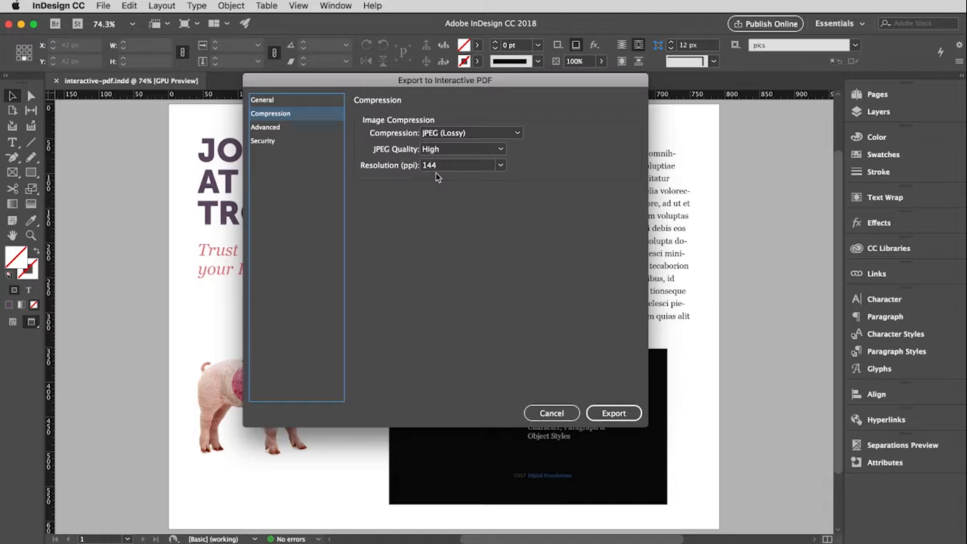
mouse_move(417, 174)
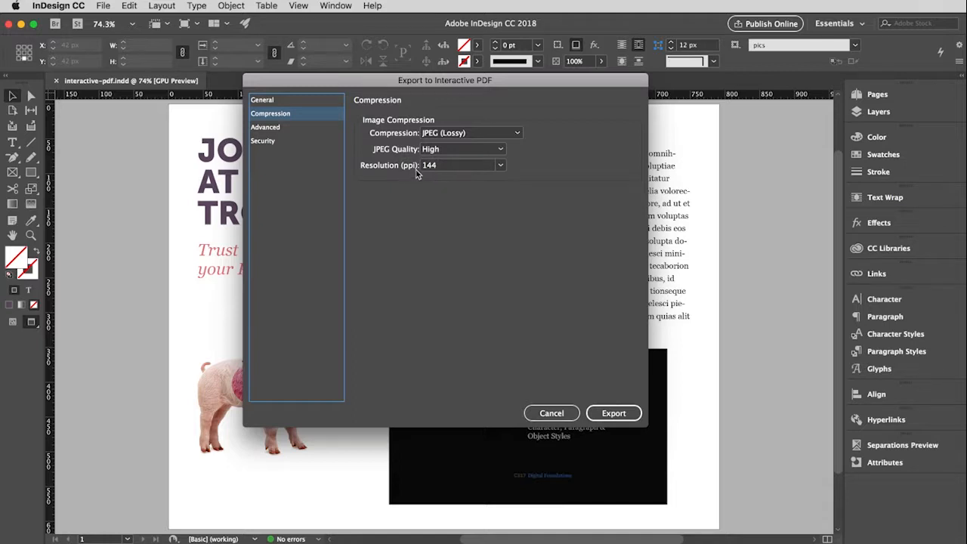
mouse_move(423, 217)
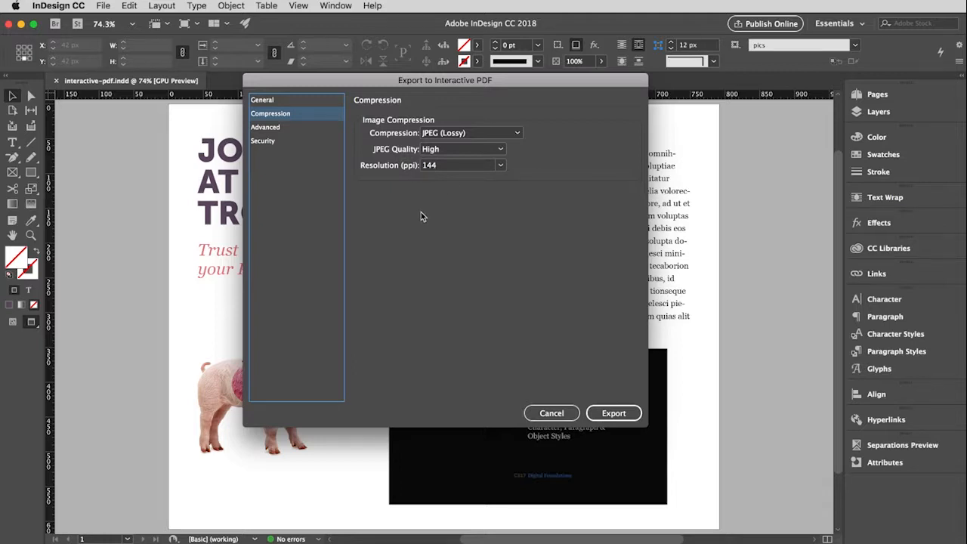
mouse_move(392, 142)
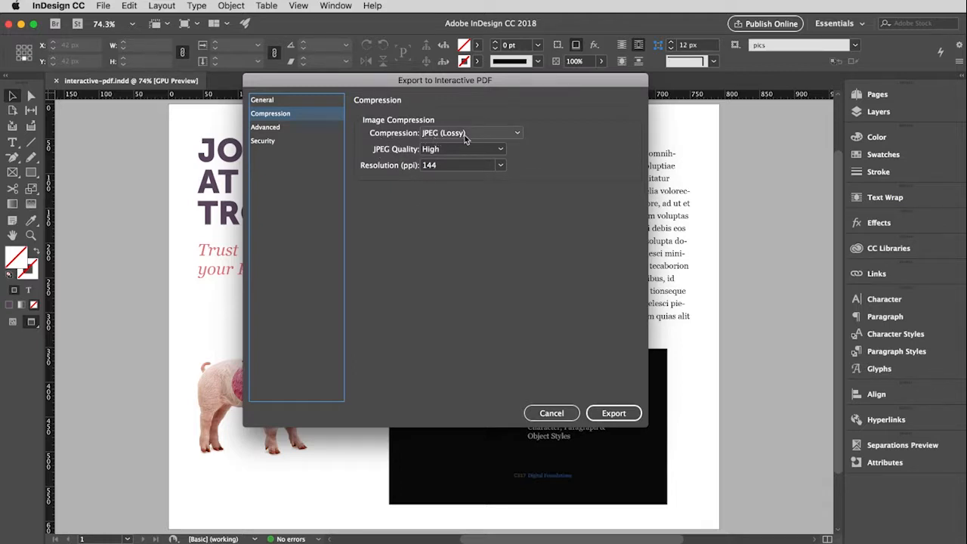
Step: Review the compression methods and keep JPEG (Lossy), High quality, 144 ppi
left_click(517, 133)
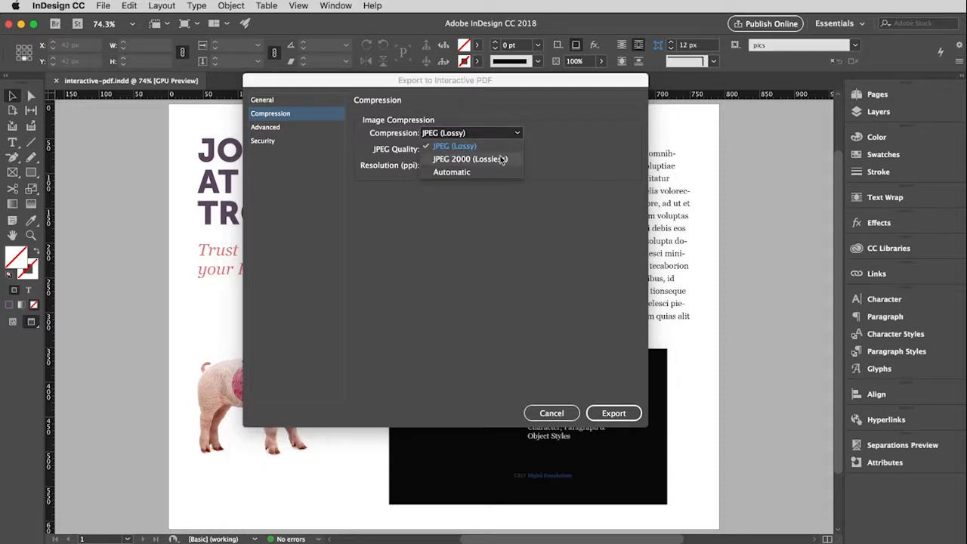
mouse_move(512, 165)
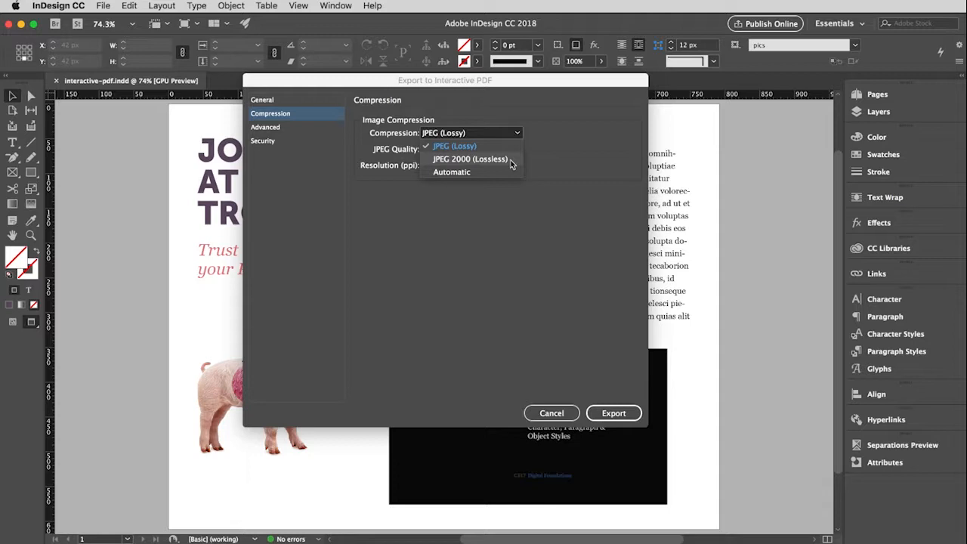
mouse_move(438, 166)
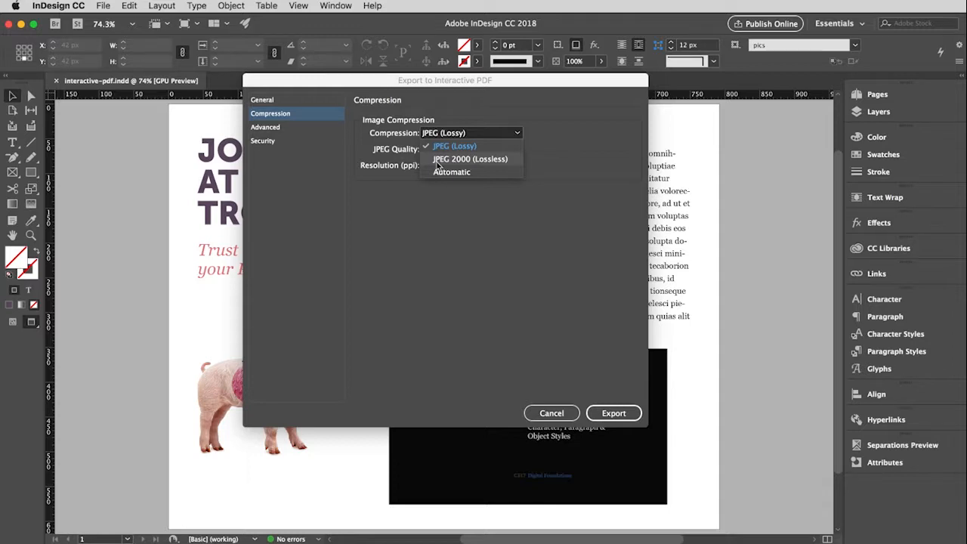
mouse_move(453, 145)
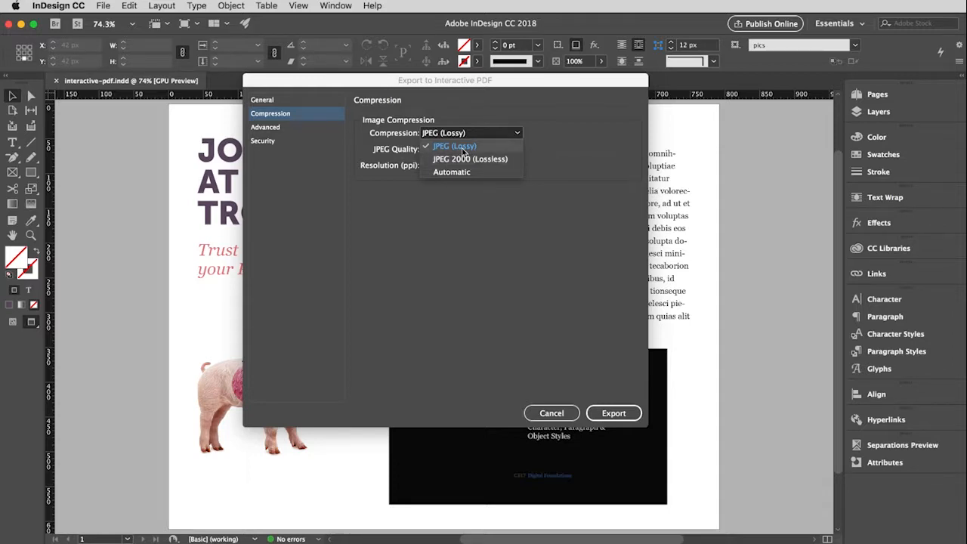
left_click(454, 145)
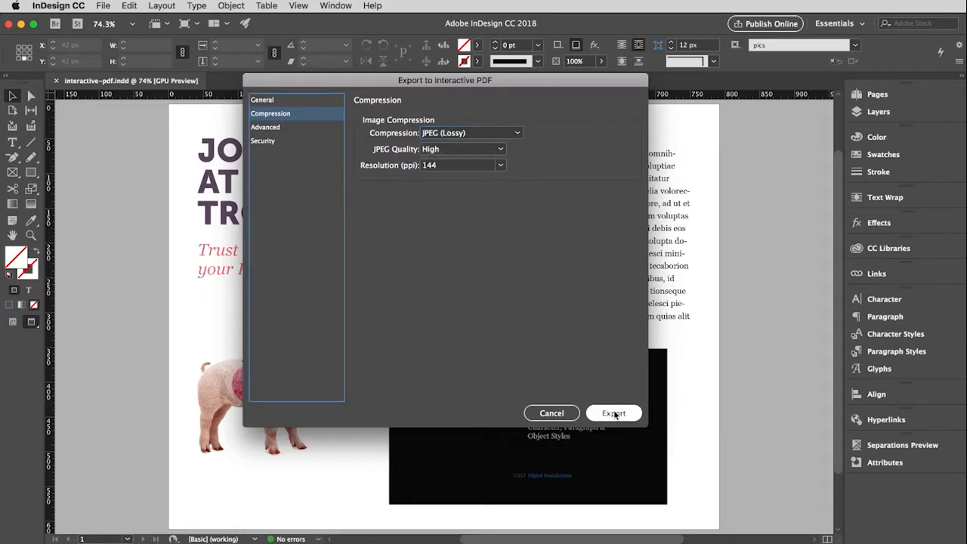
Step: Confirm the interactive PDF export and accept converting CMYK colours to RGB
left_click(613, 413)
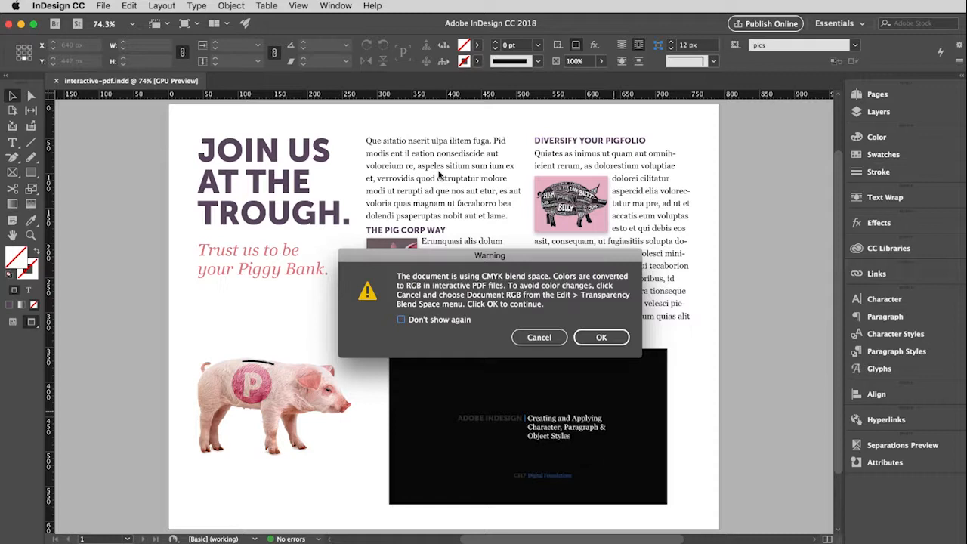
mouse_move(484, 302)
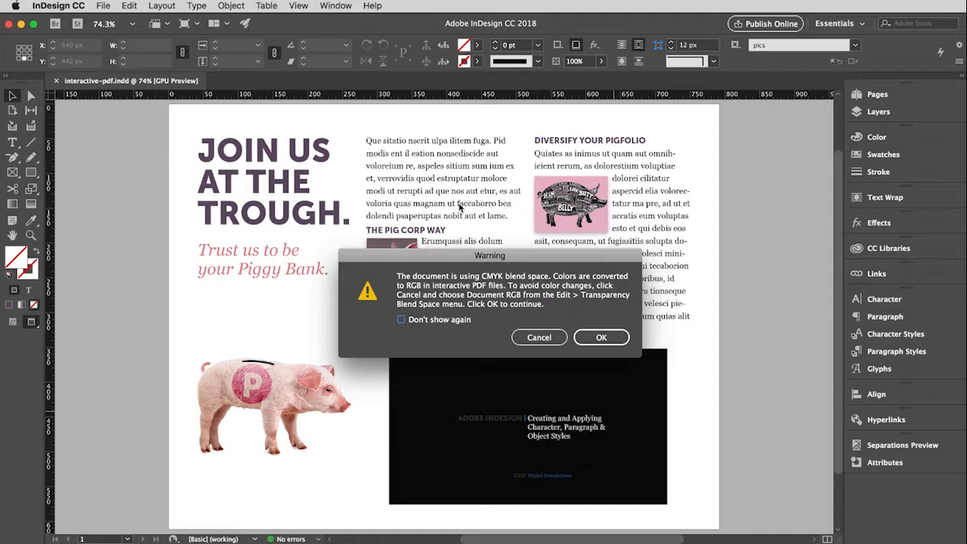
mouse_move(466, 359)
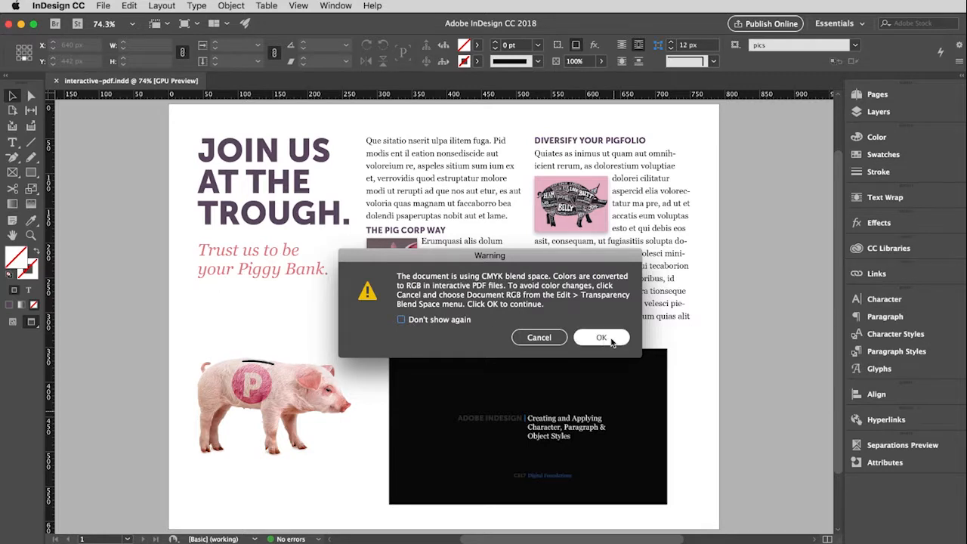
left_click(601, 337)
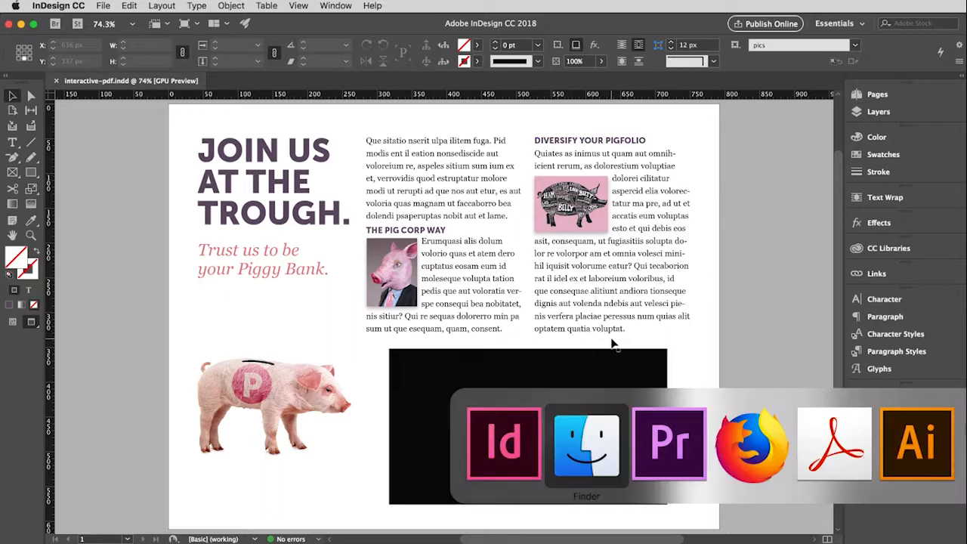
Step: Select interactive.pdf (3.5 MB) in the 317 InDesign folder to show its page preview
left_click(587, 444)
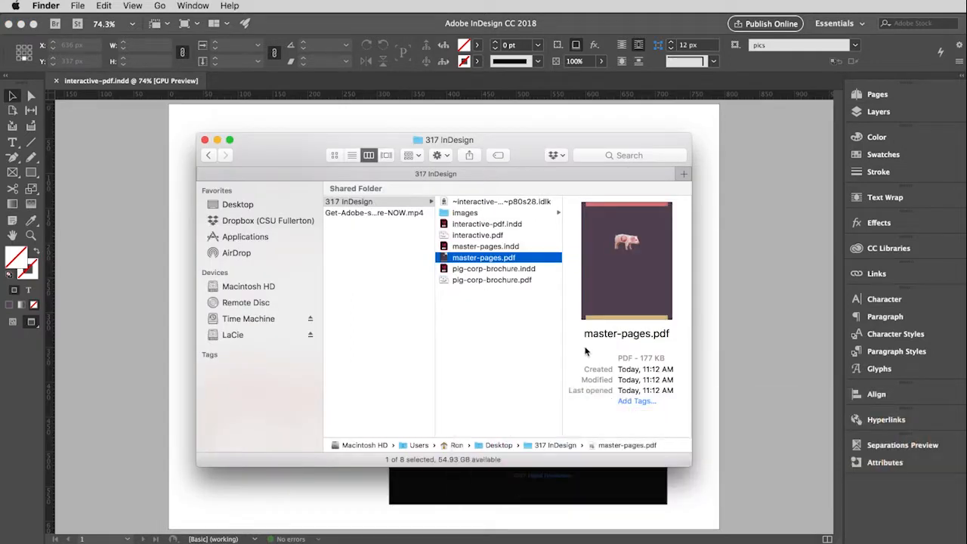
mouse_move(476, 238)
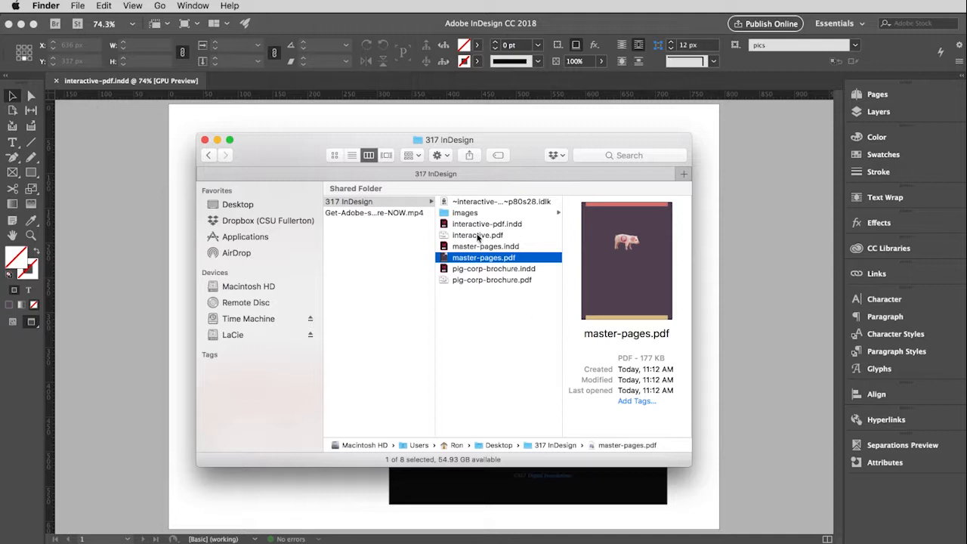
left_click(477, 235)
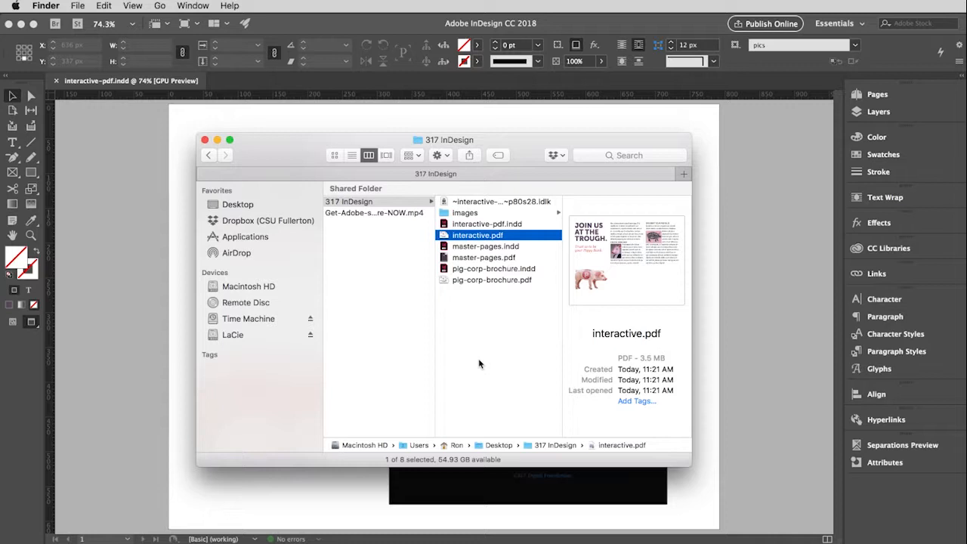
mouse_move(453, 248)
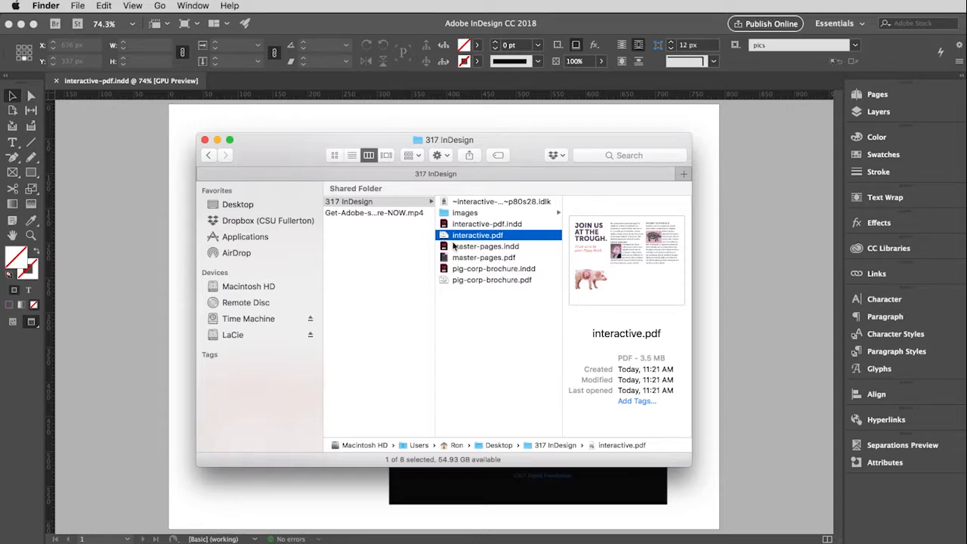
double_click(478, 236)
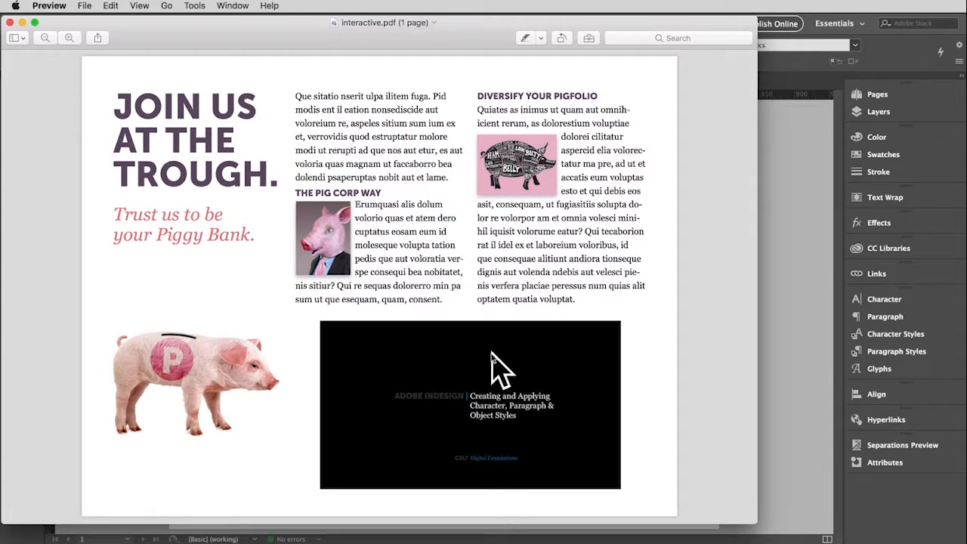
mouse_move(521, 438)
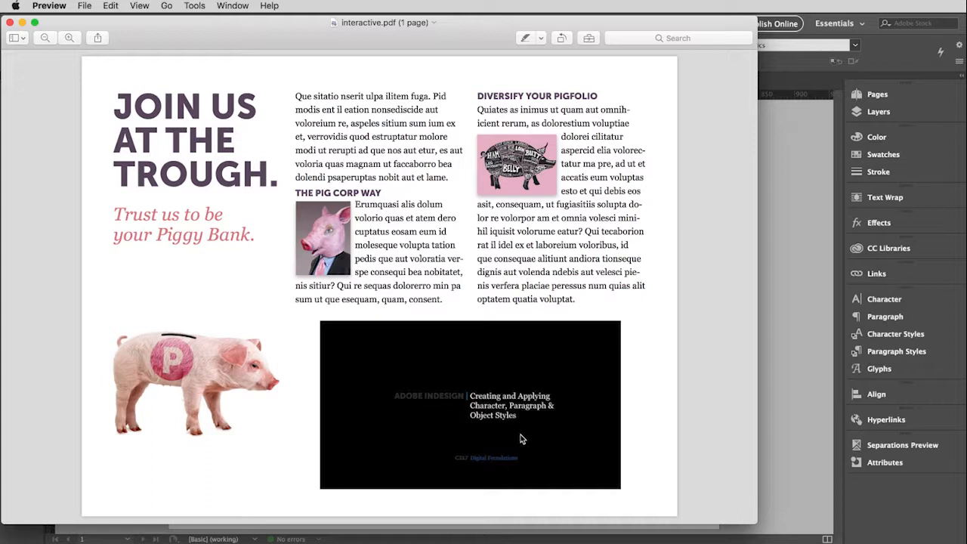
mouse_move(414, 393)
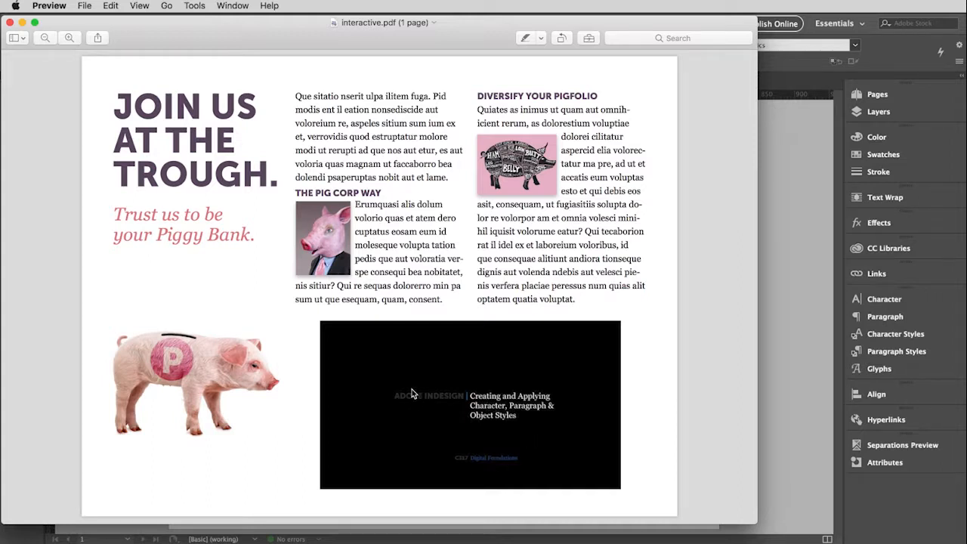
mouse_move(411, 441)
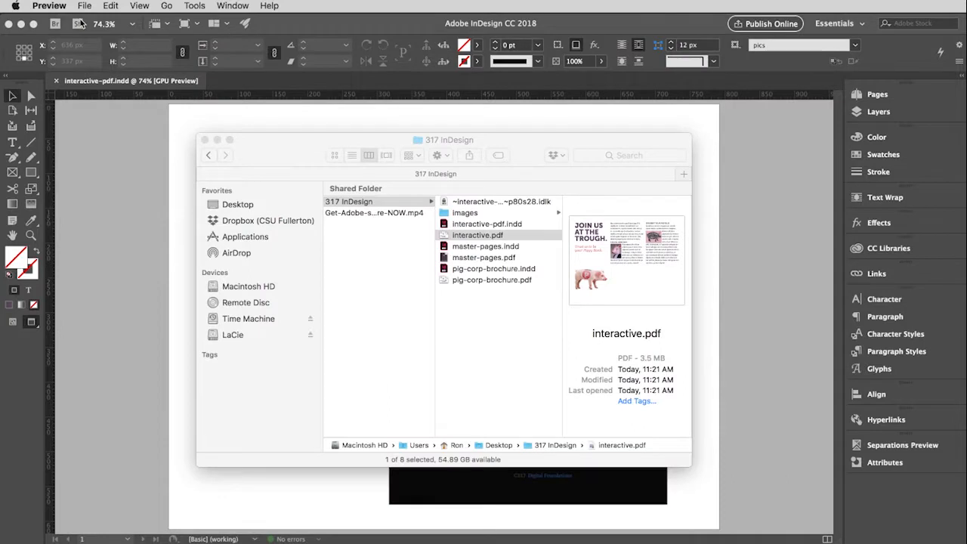
mouse_move(488, 349)
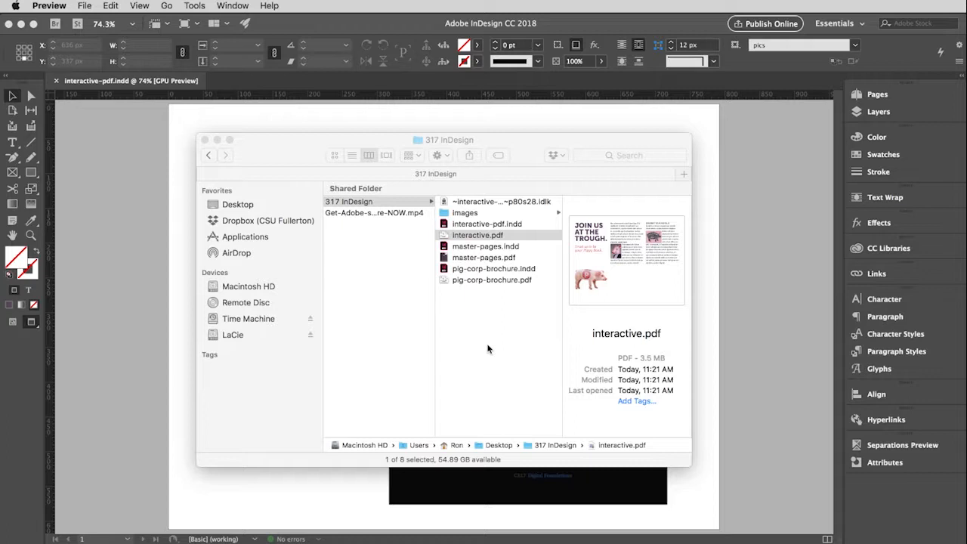
Step: Show the Open With application choices for interactive.pdf, including Adobe Acrobat Pro
left_click(477, 236)
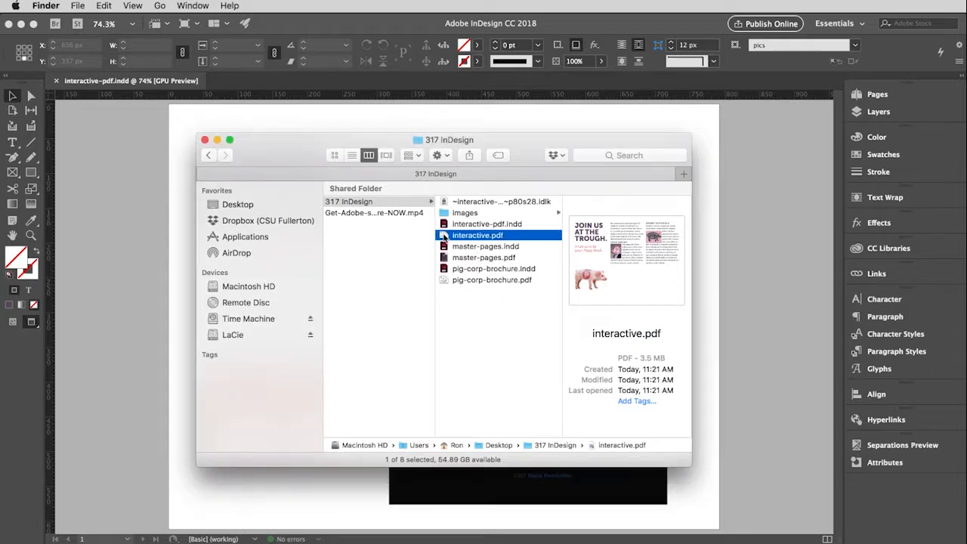
right_click(478, 235)
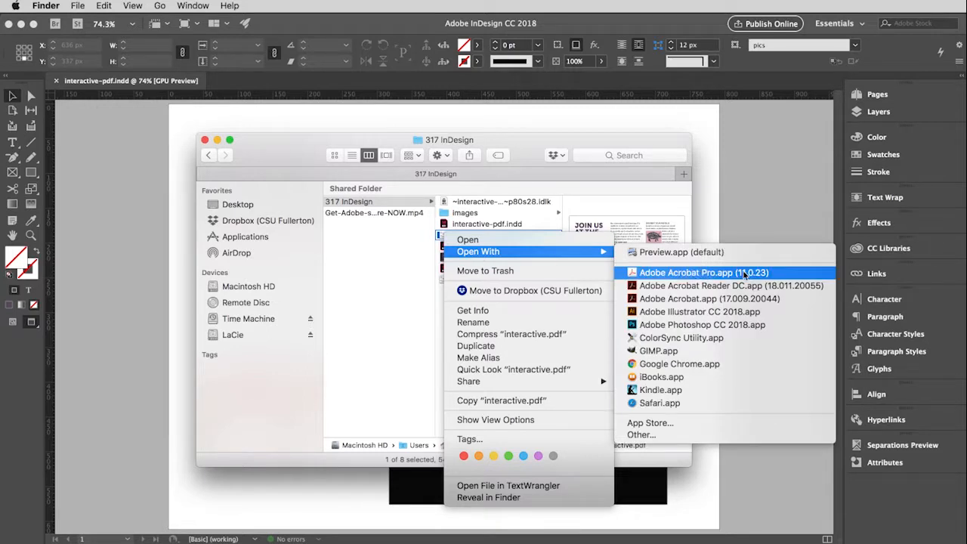
mouse_move(671, 275)
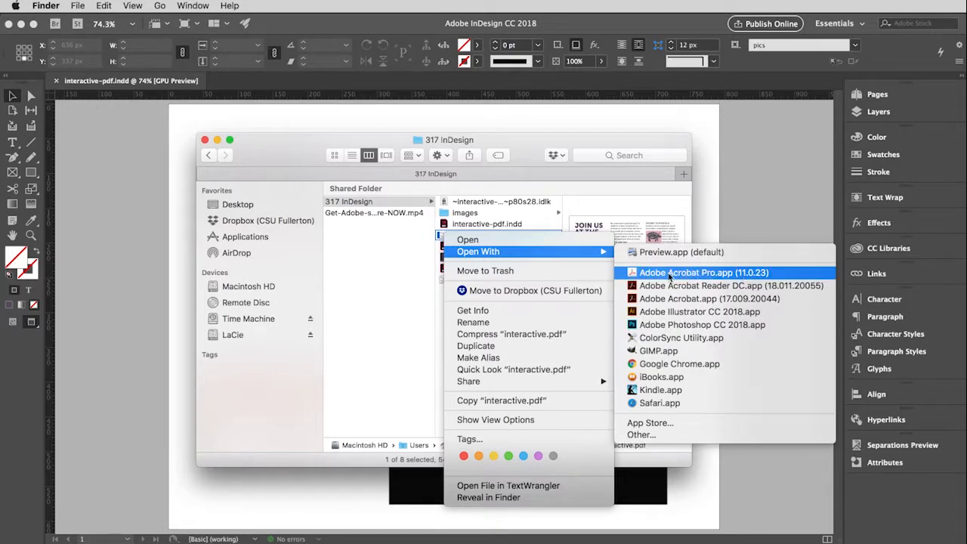
mouse_move(642, 274)
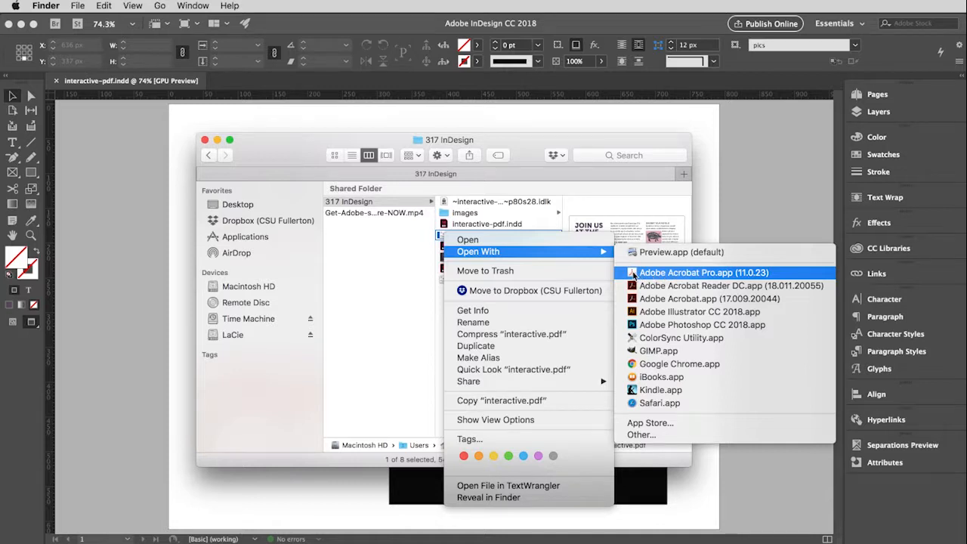
Step: Open interactive.pdf in Adobe Acrobat Pro and play the embedded video on the page
left_click(703, 272)
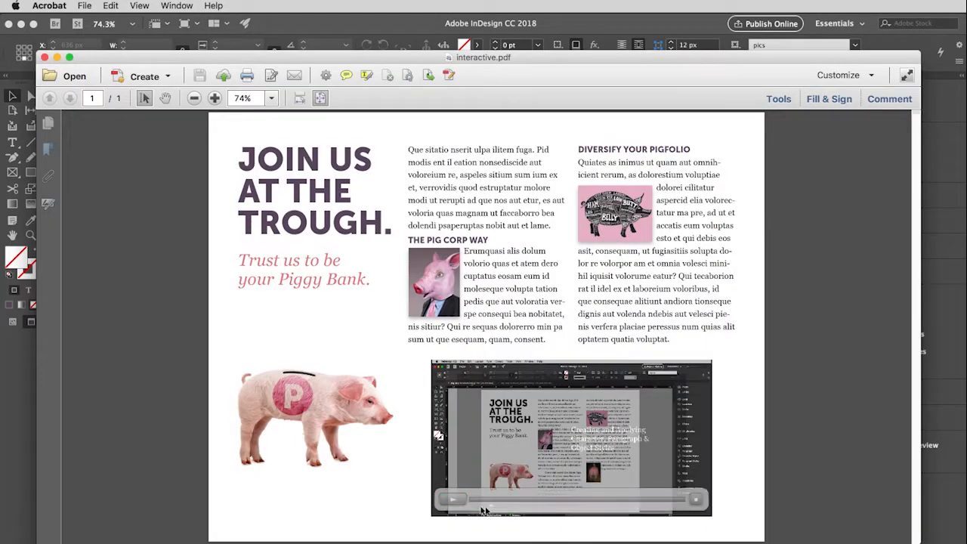
left_click(454, 498)
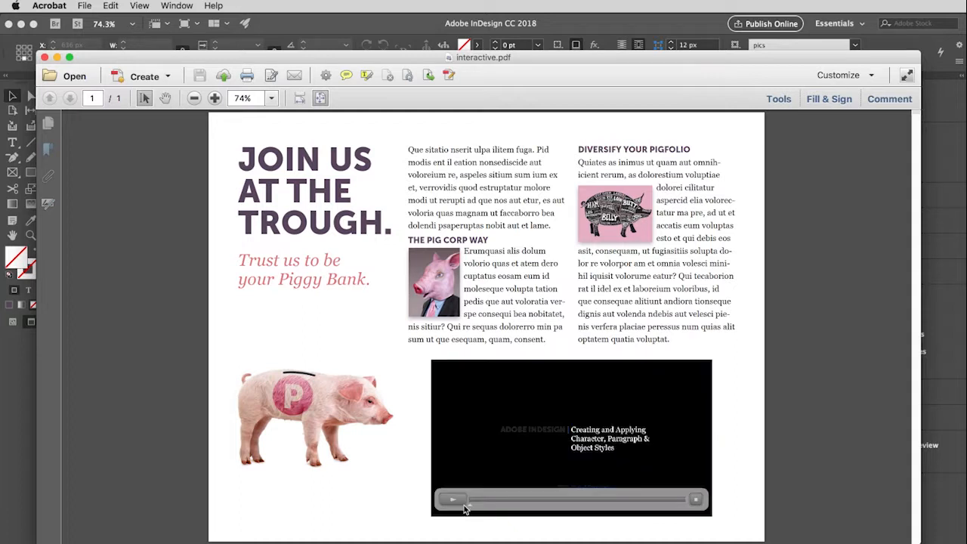
left_click(453, 498)
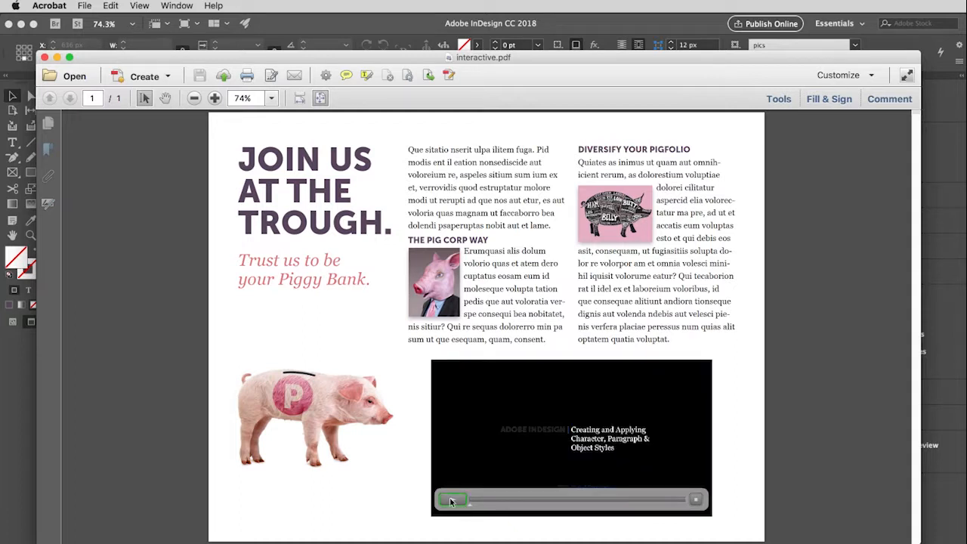